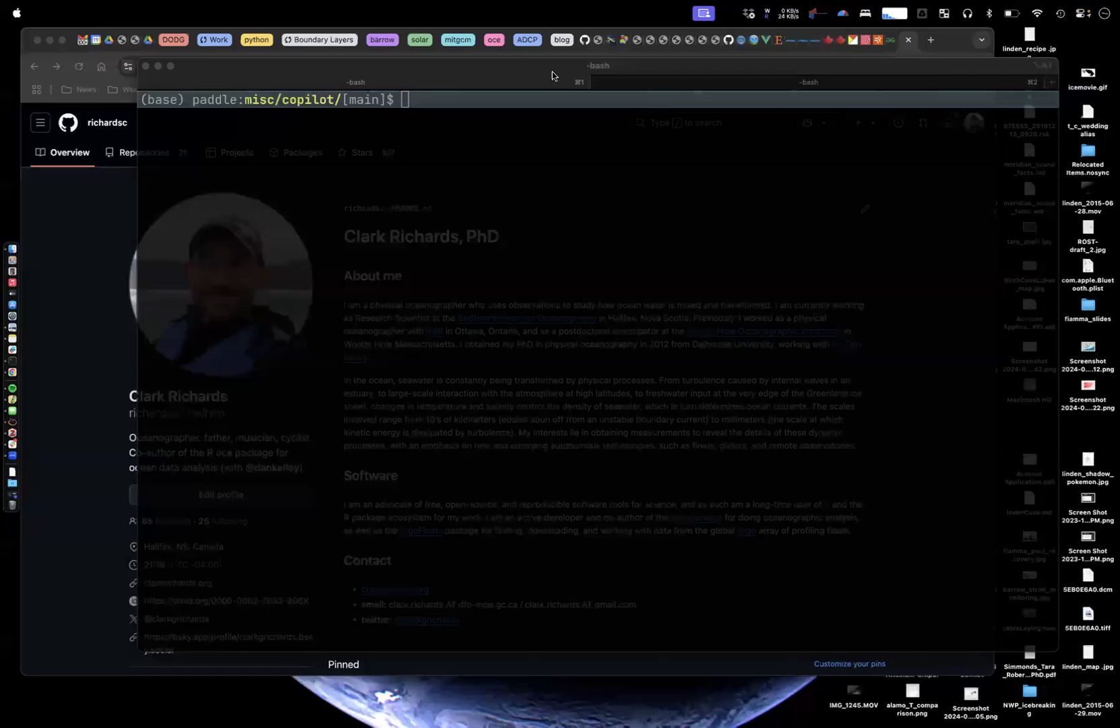
{"action": "mouse_move", "coordinate": [557, 246]}
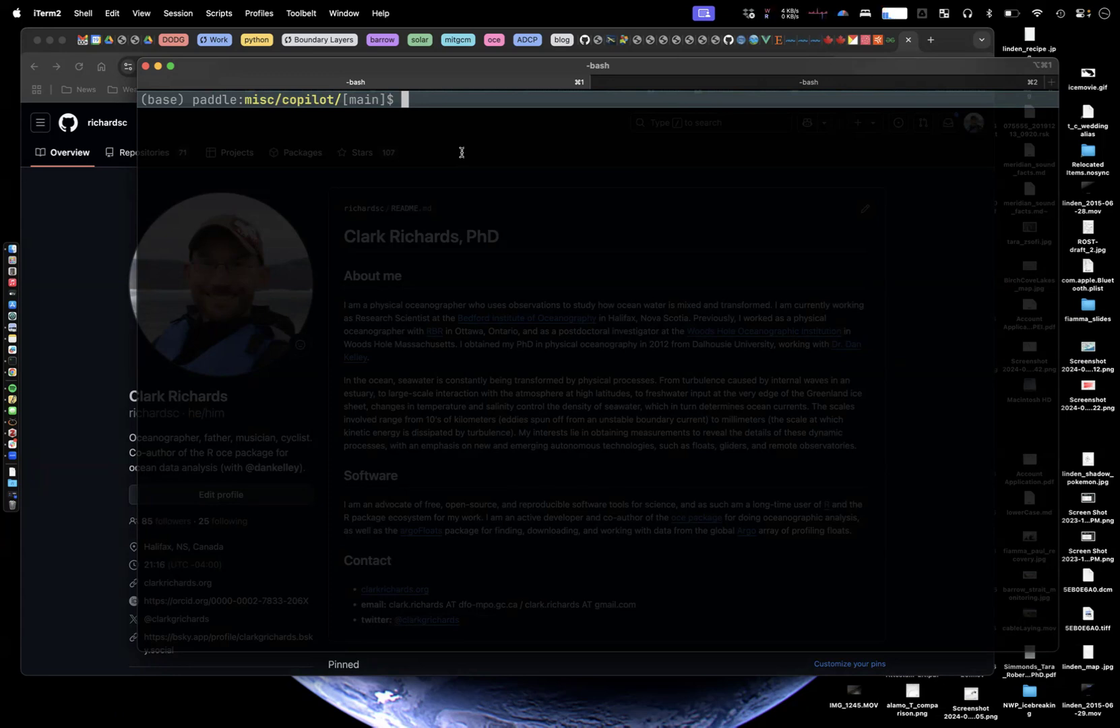
{"action": "mouse_move", "coordinate": [77, 276]}
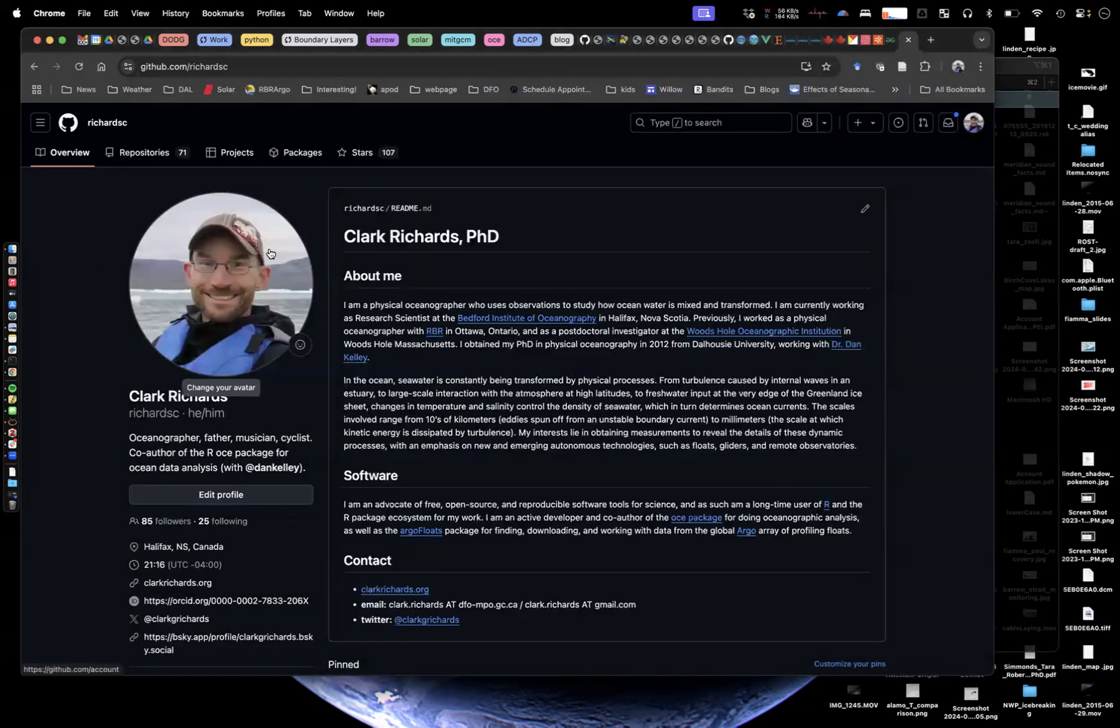
{"action": "mouse_move", "coordinate": [237, 224]}
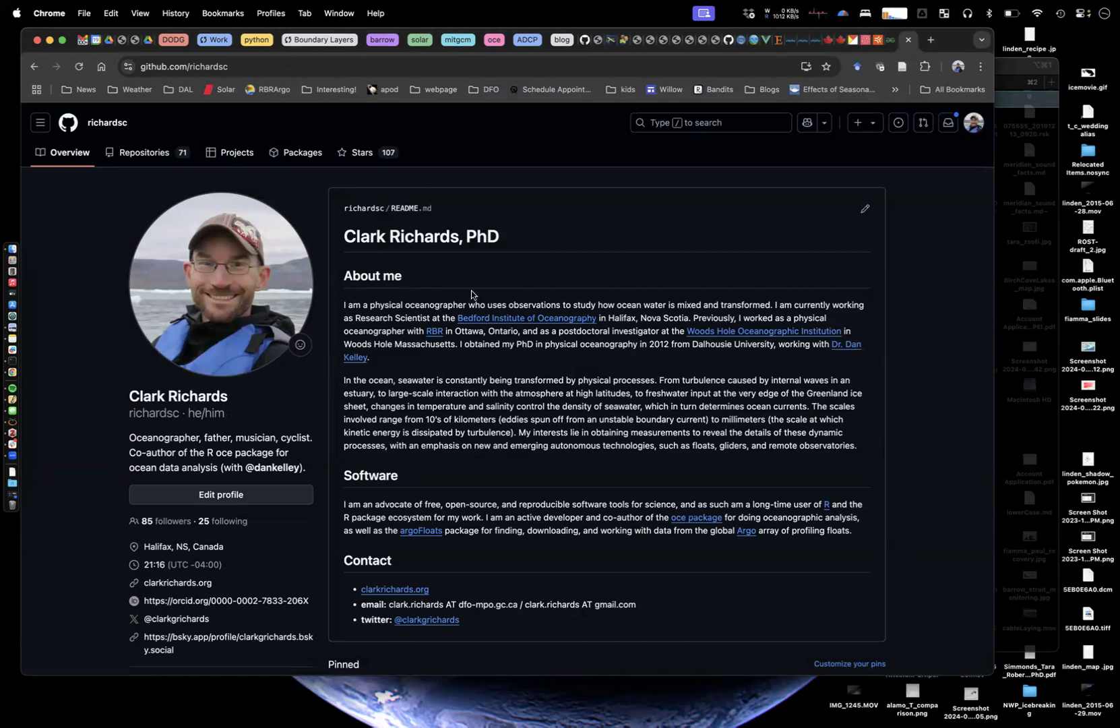
{"action": "mouse_move", "coordinate": [807, 122]}
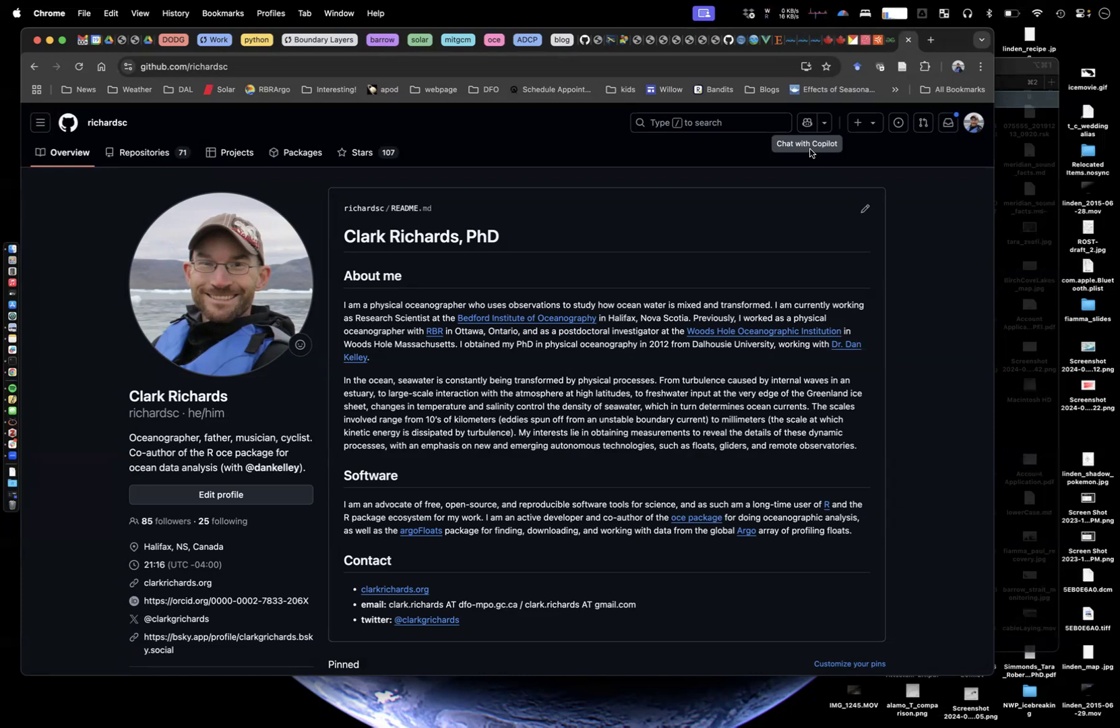
{"action": "mouse_move", "coordinate": [800, 188]}
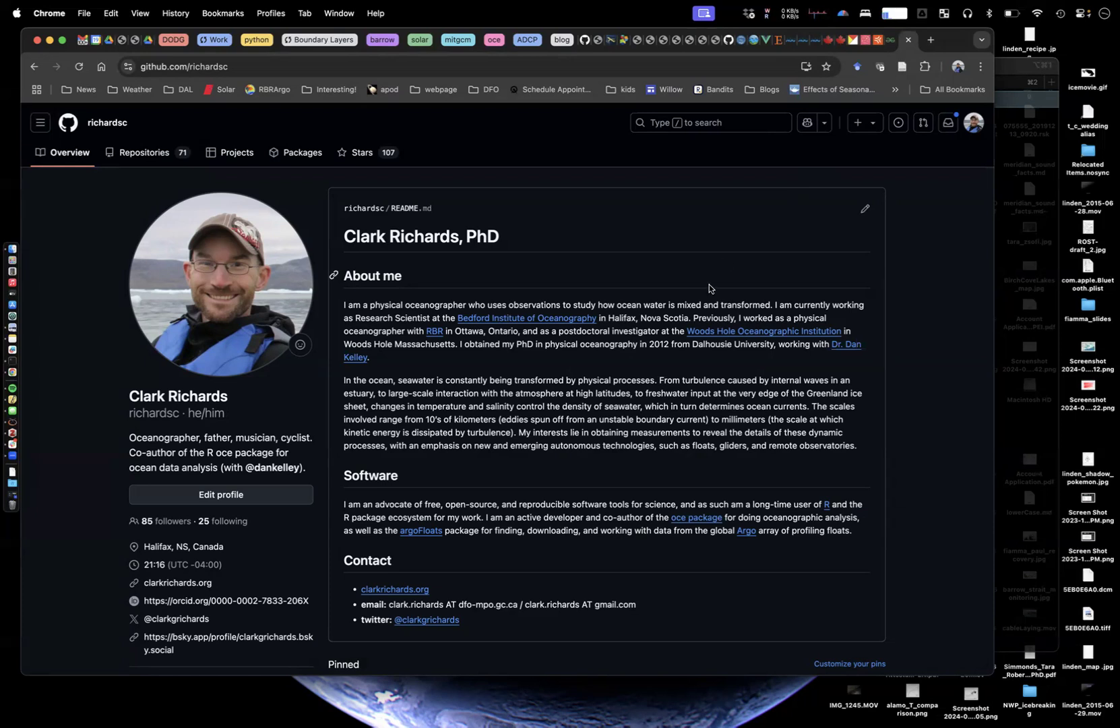
{"action": "mouse_move", "coordinate": [655, 303]}
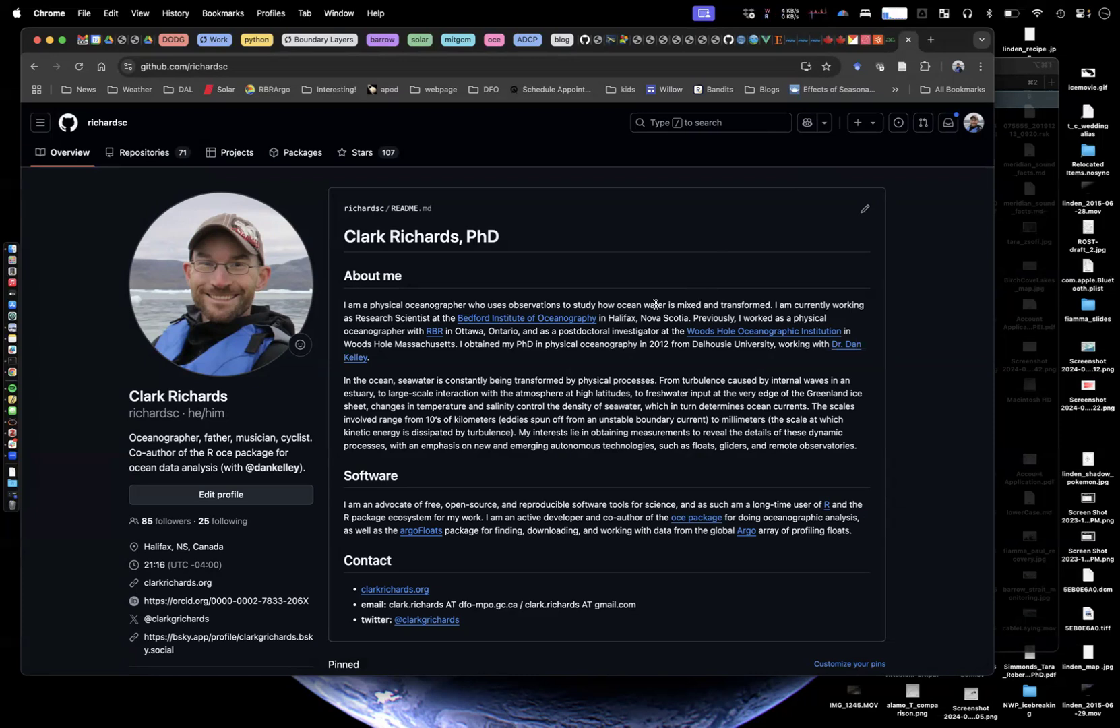
{"action": "mouse_move", "coordinate": [819, 218]}
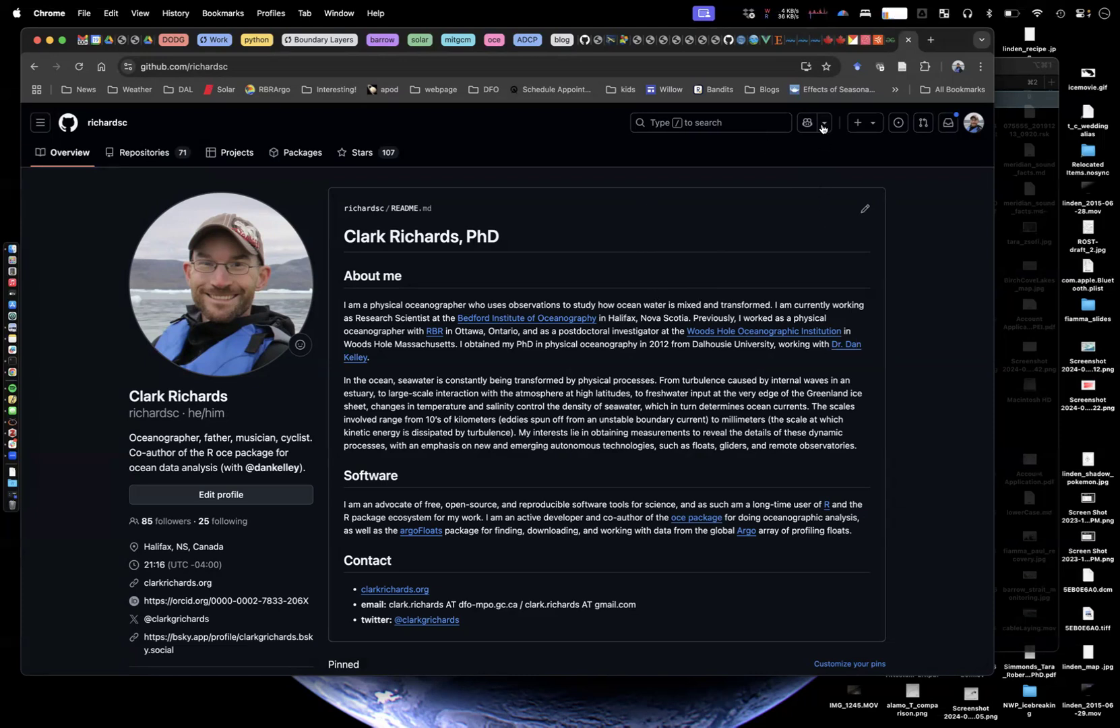
{"action": "mouse_move", "coordinate": [807, 122]}
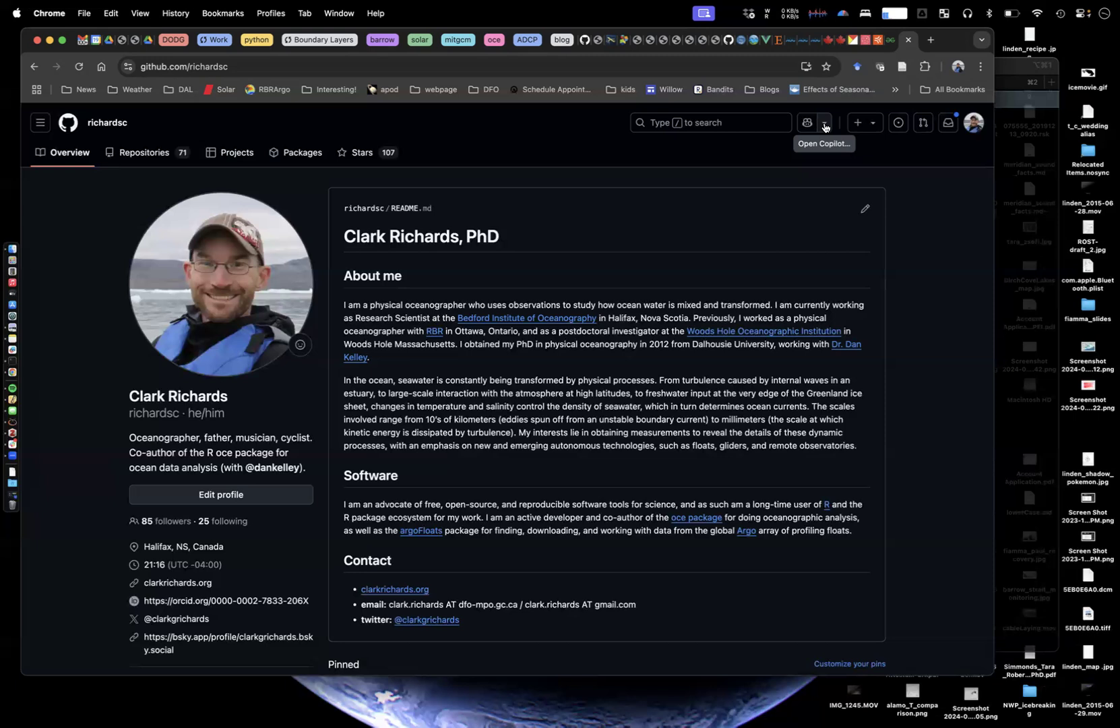
Step: Switch Copilot chat to the Immersive full-page view
{"action": "left_click", "coordinate": [824, 123]}
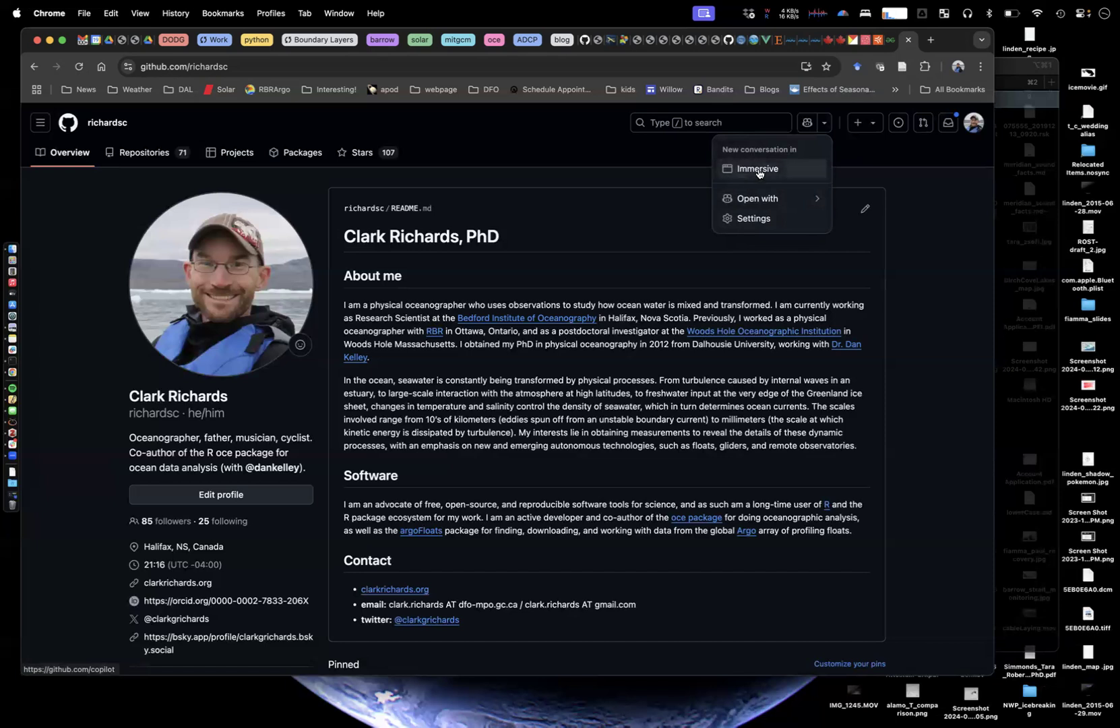
{"action": "left_click", "coordinate": [757, 169]}
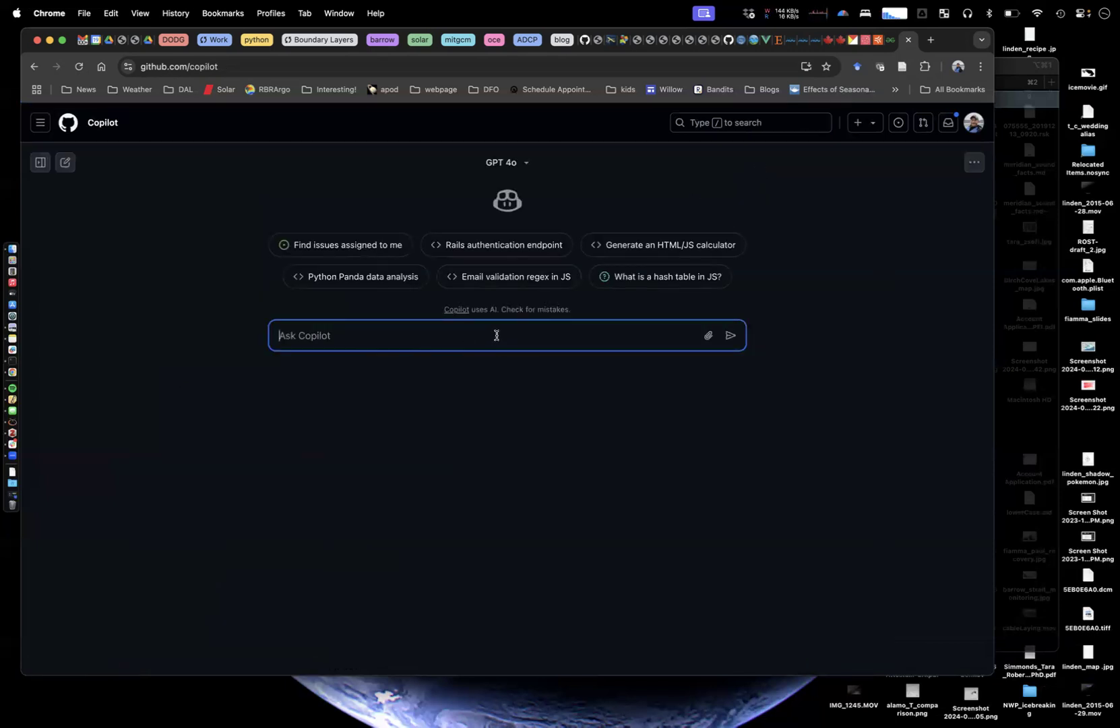
{"action": "mouse_move", "coordinate": [123, 203]}
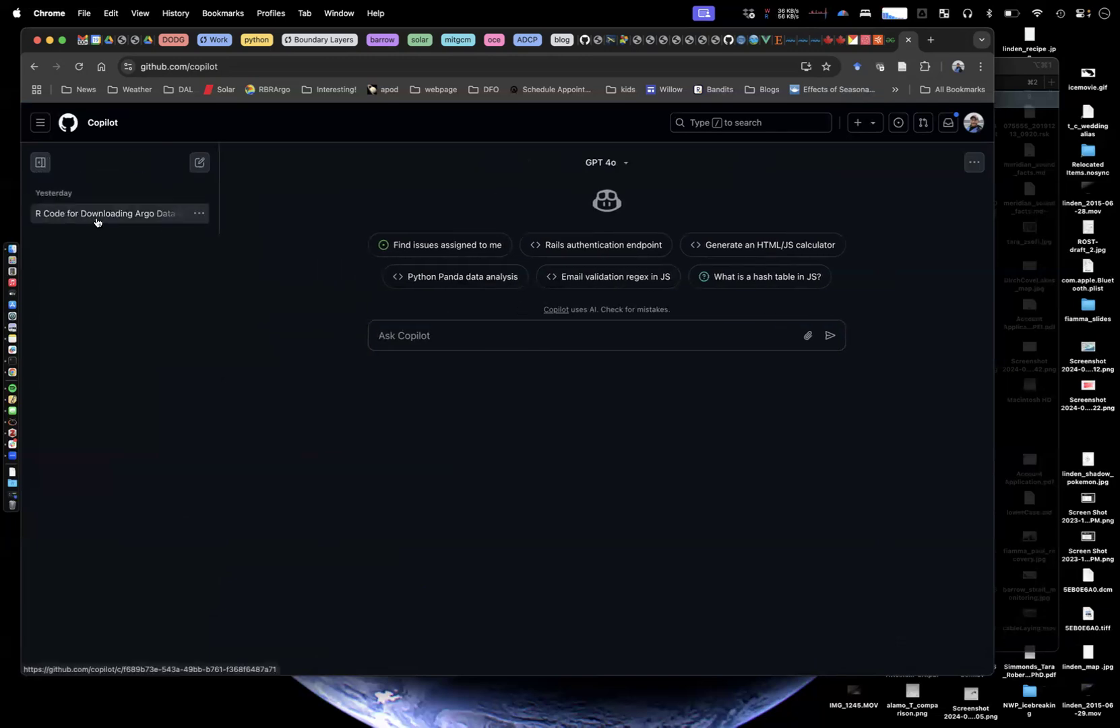
Step: Review yesterday's 'R Code for Downloading Argo Data' chat, then start a new empty conversation
{"action": "left_click", "coordinate": [104, 213]}
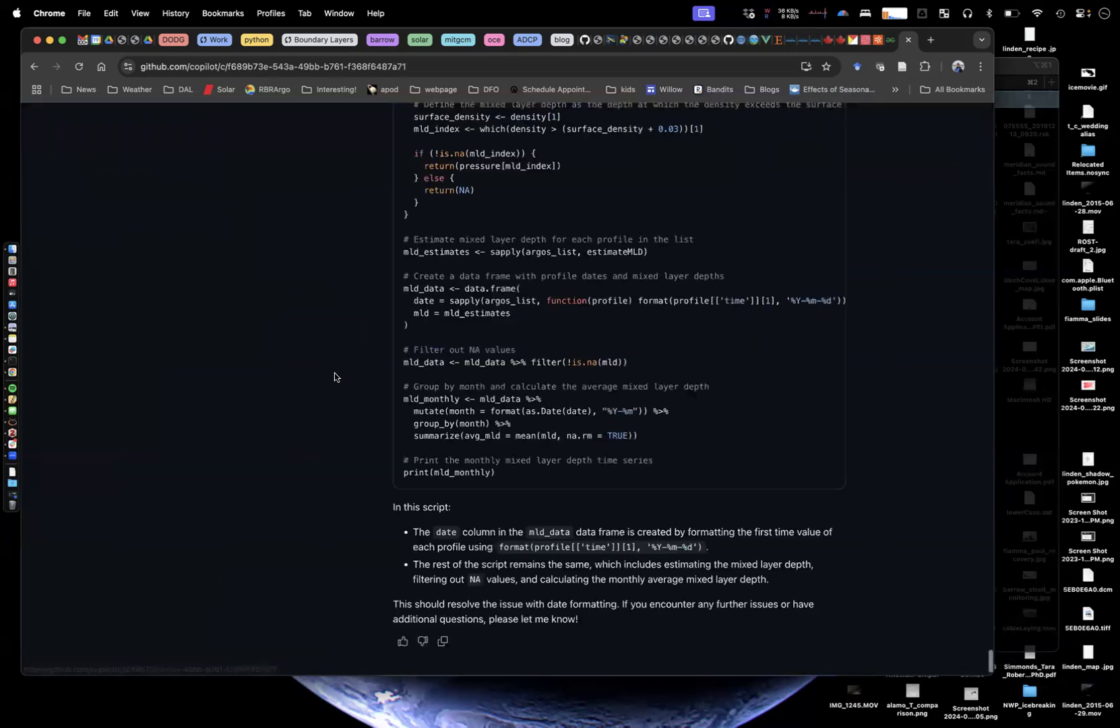
{"action": "scroll", "scroll_direction": "down", "scroll_amount": 3}
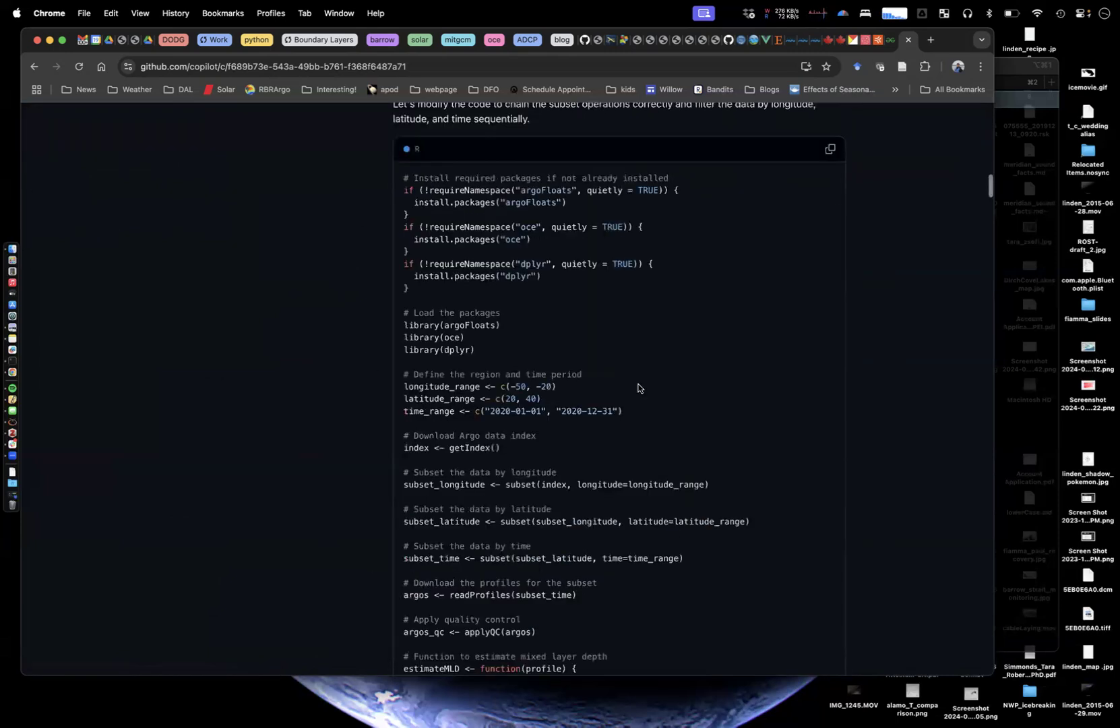
{"action": "scroll", "scroll_direction": "down", "scroll_amount": 3}
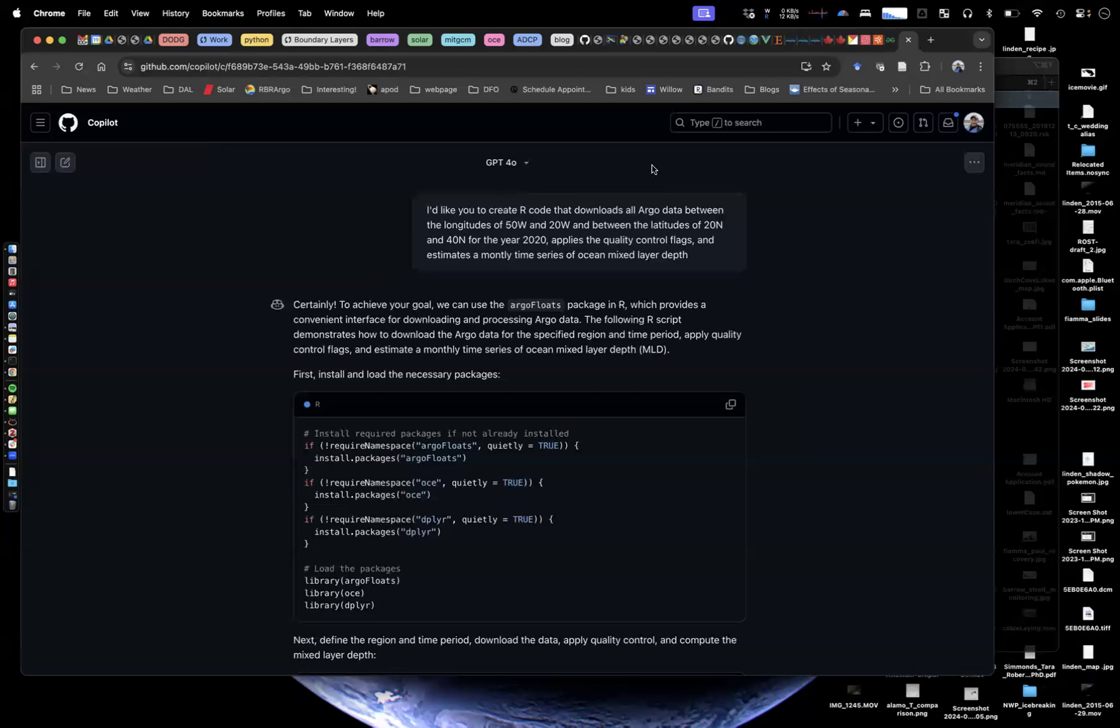
{"action": "left_click", "coordinate": [64, 162]}
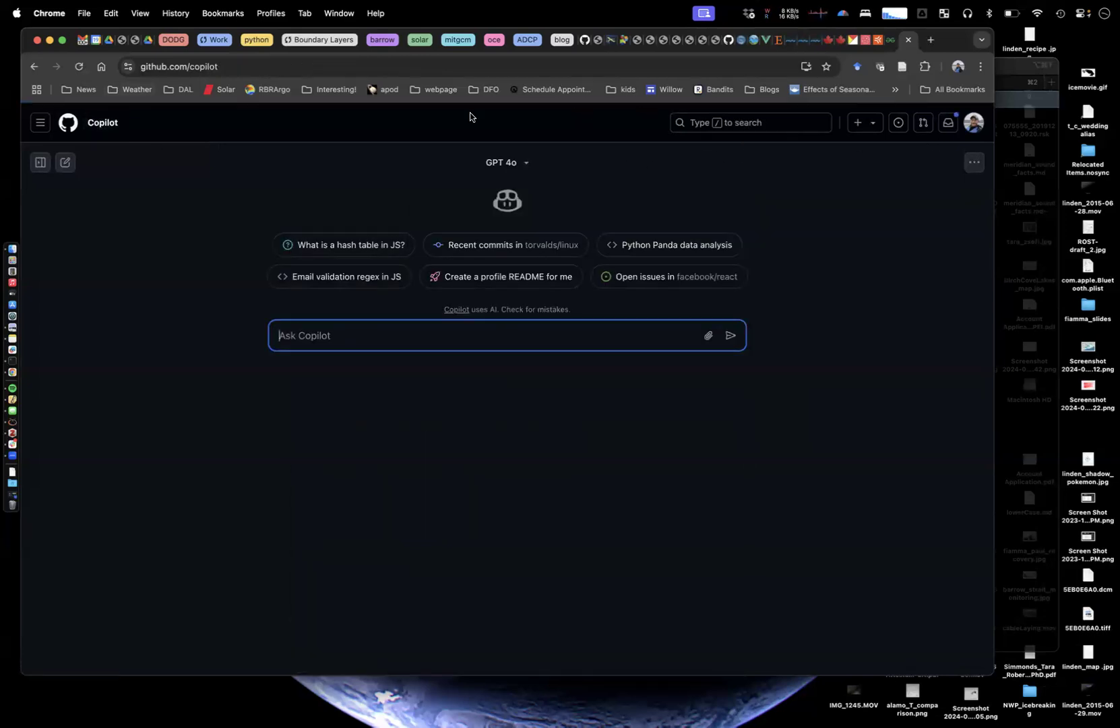
{"action": "mouse_move", "coordinate": [585, 406]}
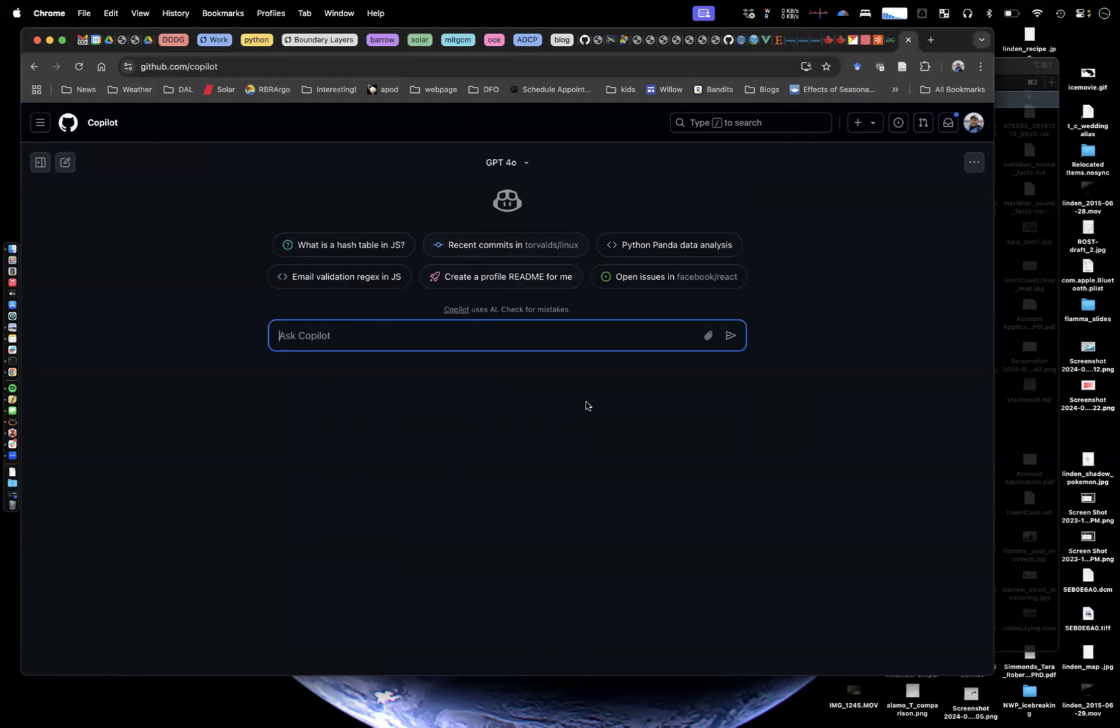
{"action": "mouse_move", "coordinate": [112, 152]}
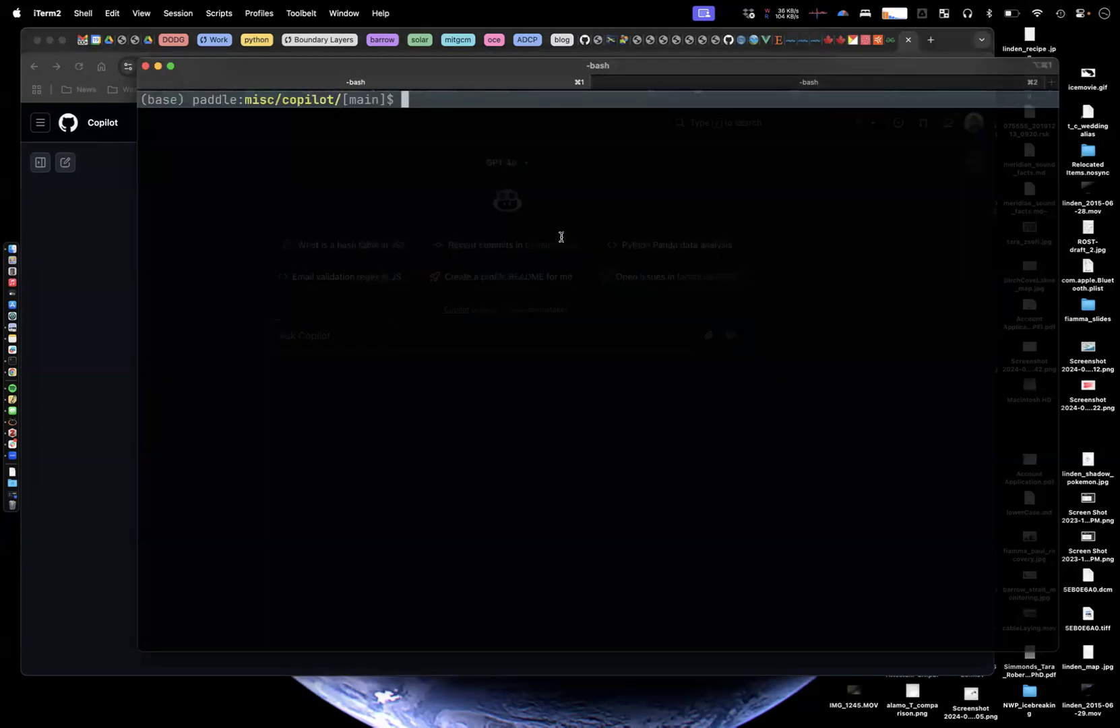
Step: Launch nvim from the iTerm2 prompt in the copilot folder
{"action": "type", "text": "nvi"}
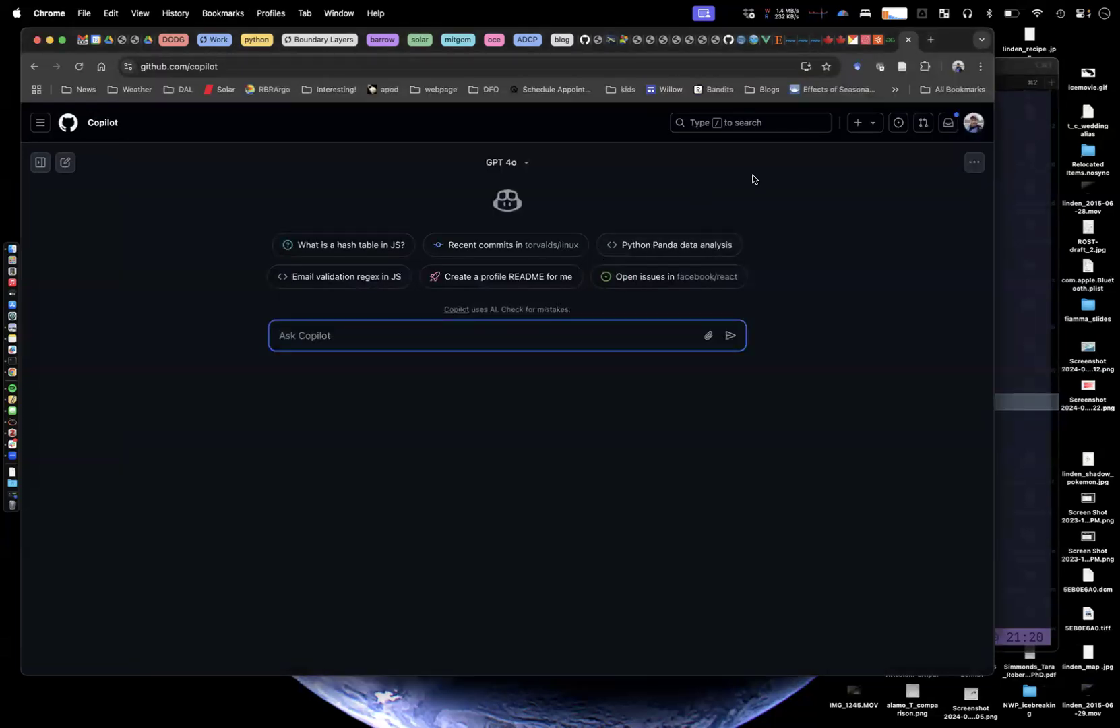
{"action": "type", "text": "4D13-F20"}
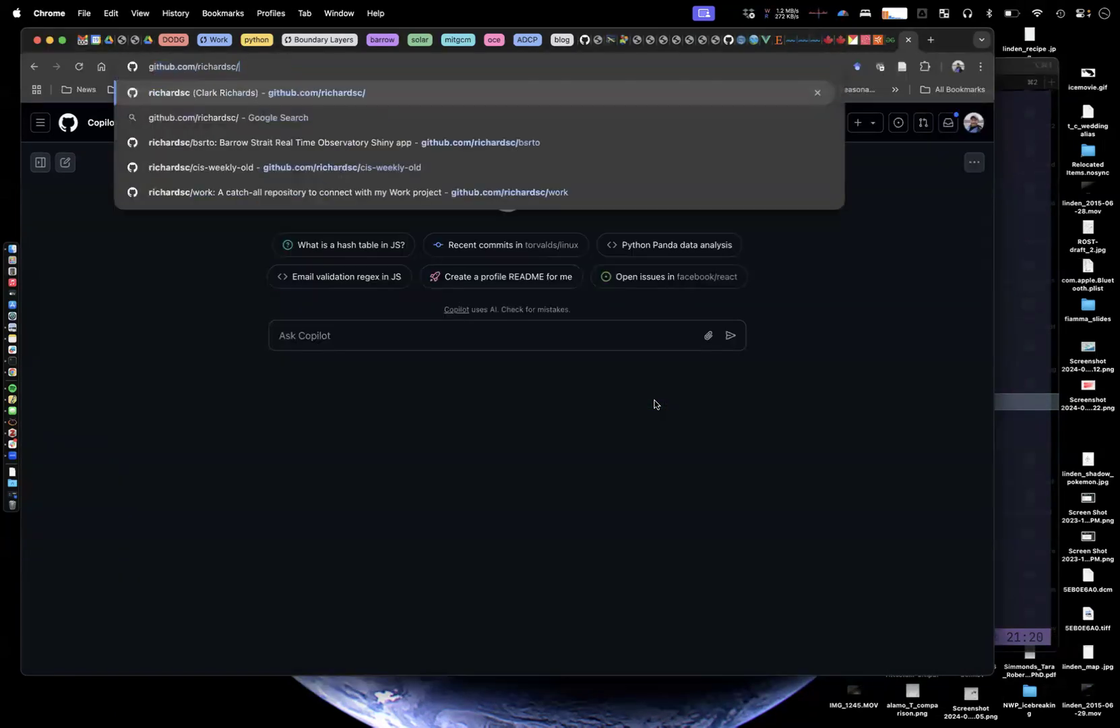
{"action": "type", "text": "github.com/login/device/select_account"}
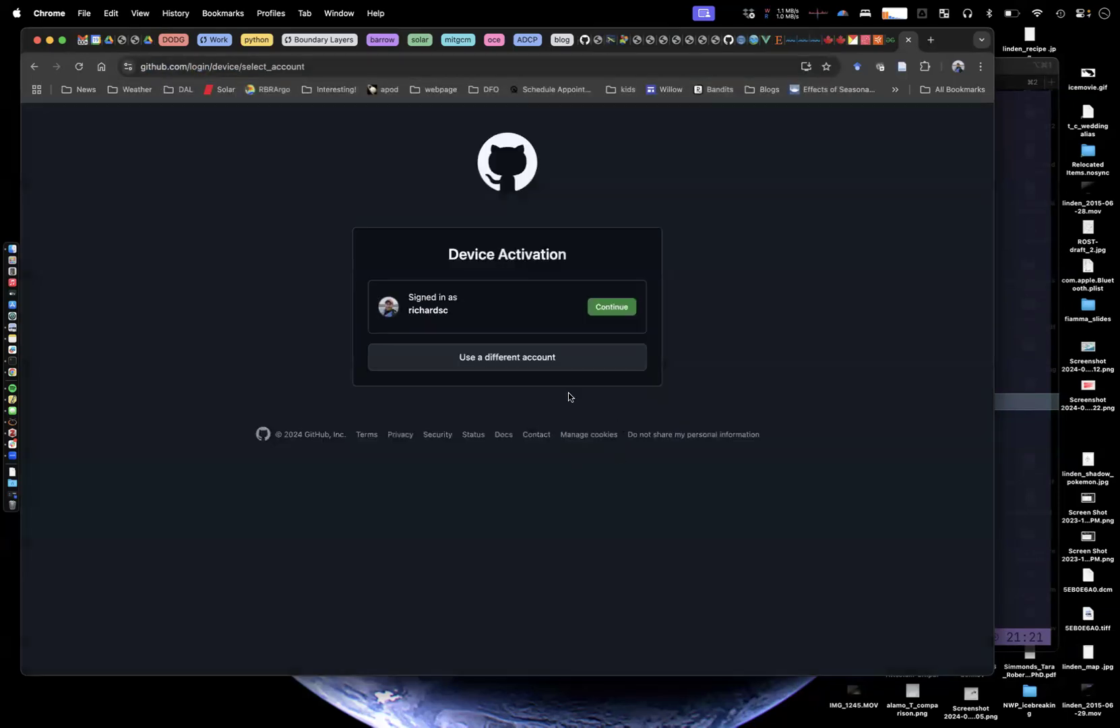
{"action": "left_click", "coordinate": [610, 306]}
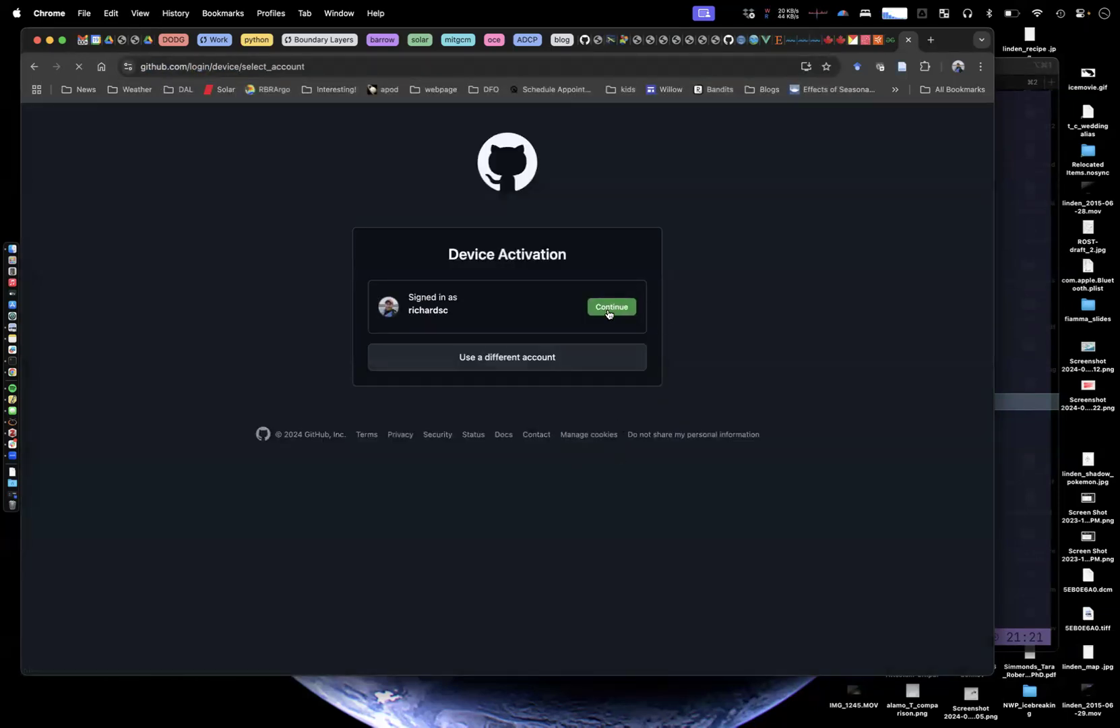
{"action": "left_click", "coordinate": [611, 306]}
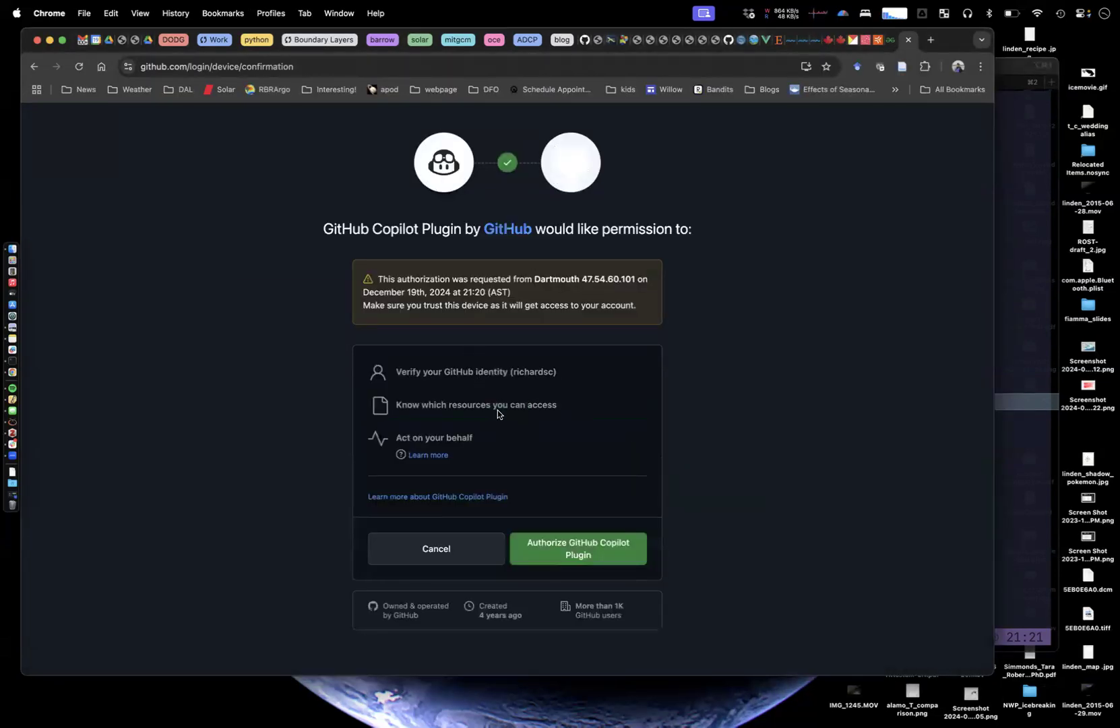
{"action": "mouse_move", "coordinate": [495, 392]}
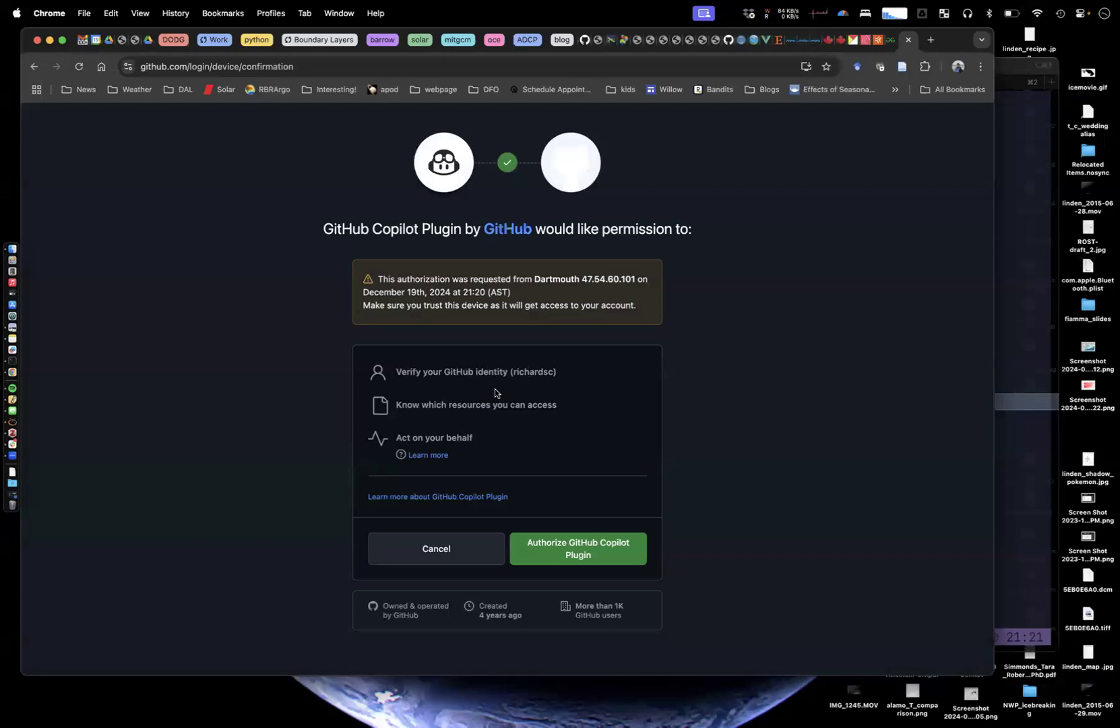
{"action": "mouse_move", "coordinate": [528, 520]}
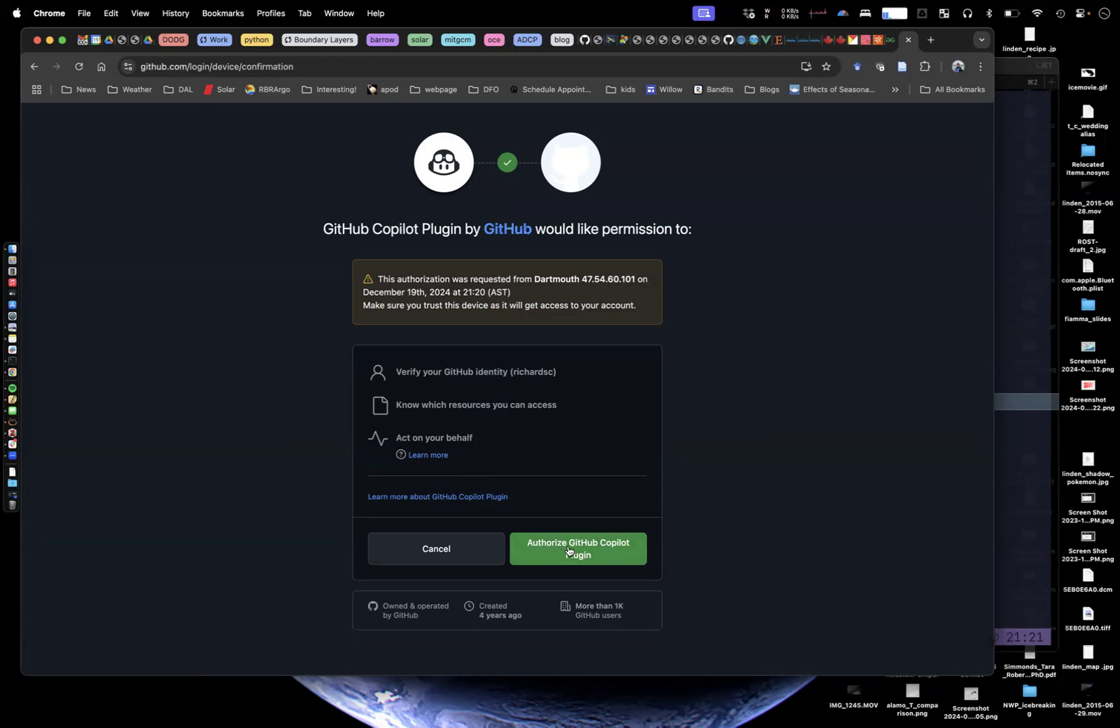
Step: Authorize the GitHub Copilot Plugin to access the account
{"action": "left_click", "coordinate": [578, 547]}
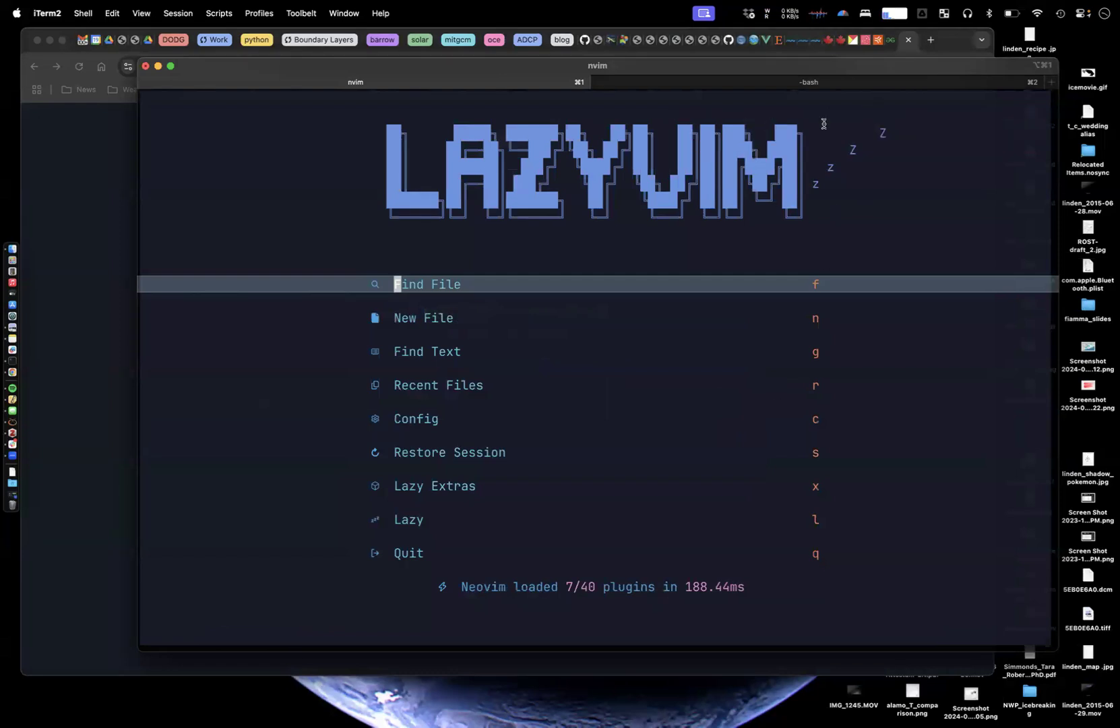
{"action": "mouse_move", "coordinate": [723, 365]}
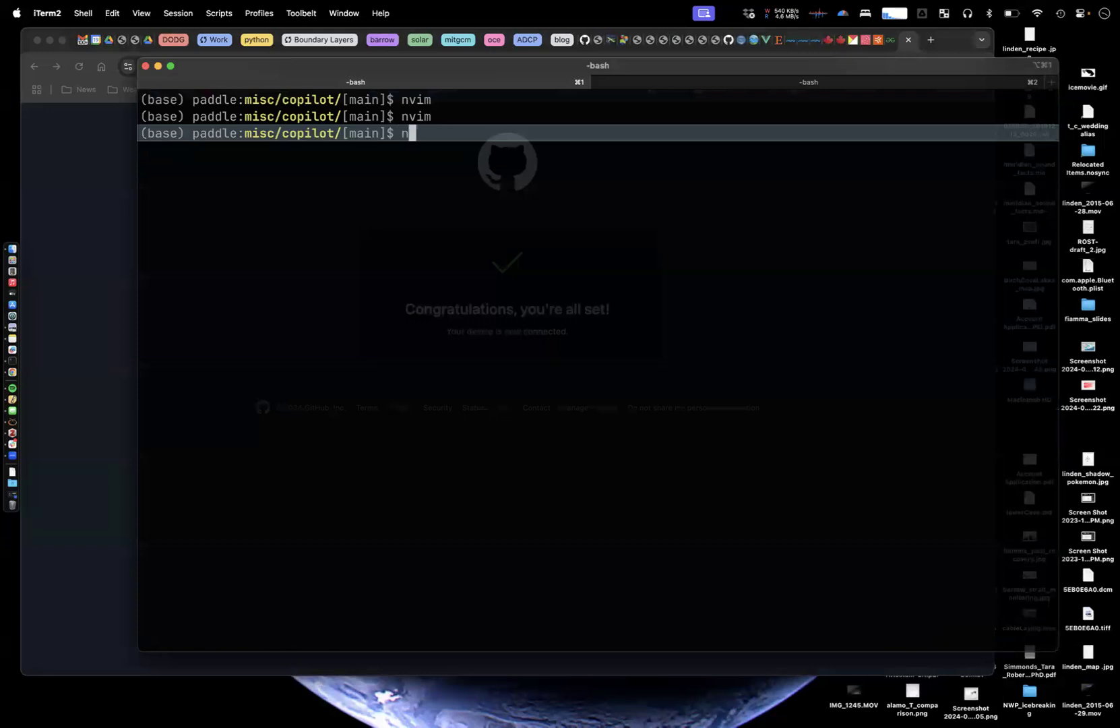
Step: Create 01.R in Neovim with library(oce) as its first line
{"action": "type", "text": "vim 01.R"}
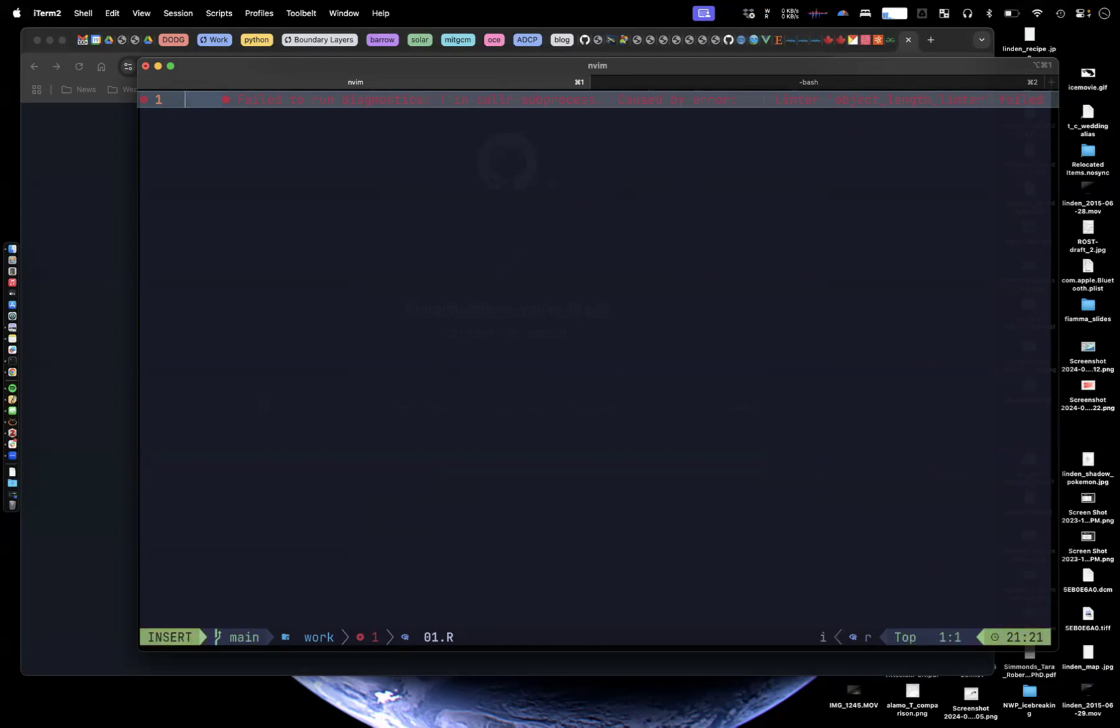
{"action": "type", "text": "library("}
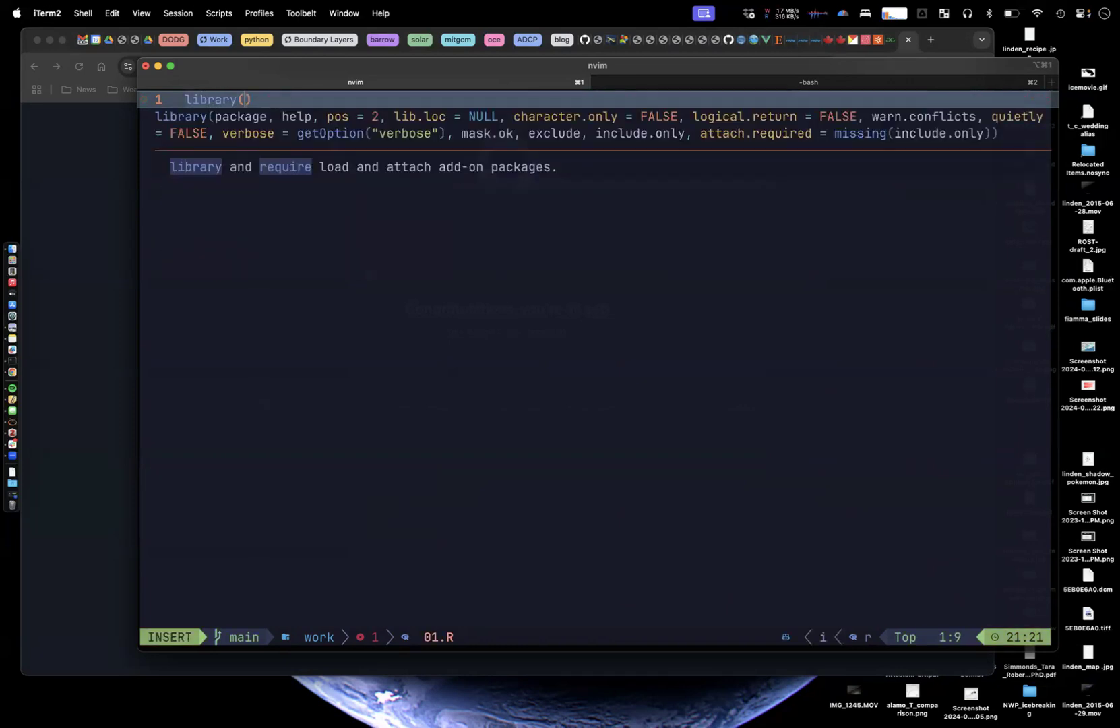
{"action": "type", "text": "oce"}
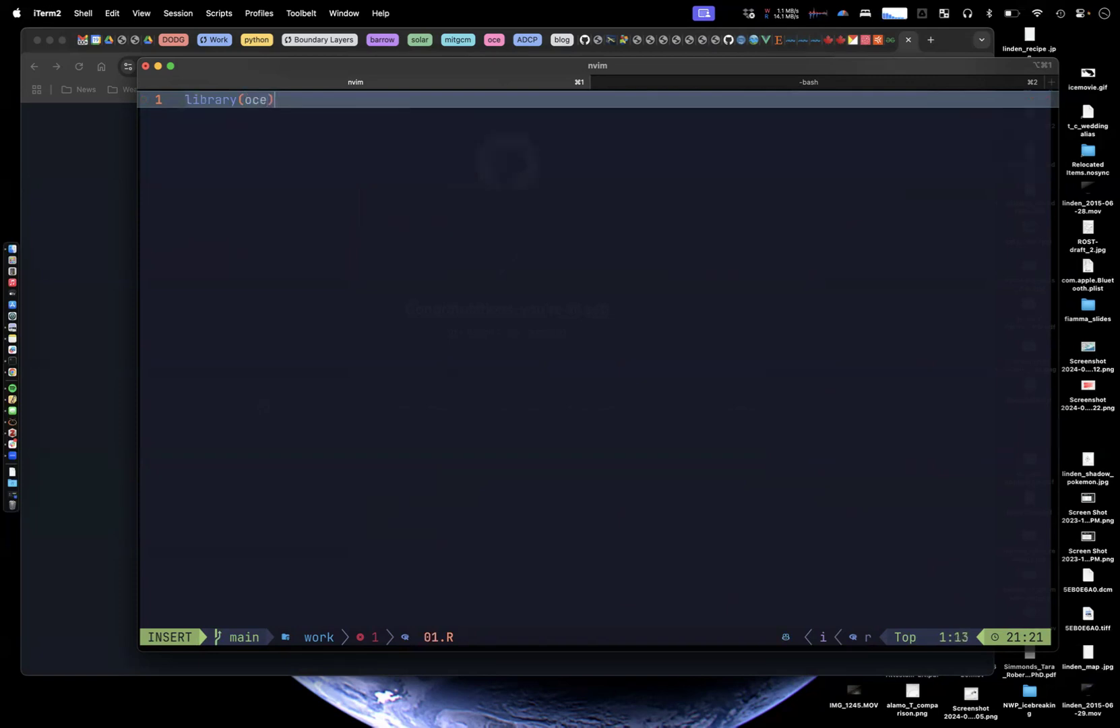
{"action": "key", "text": "enter"}
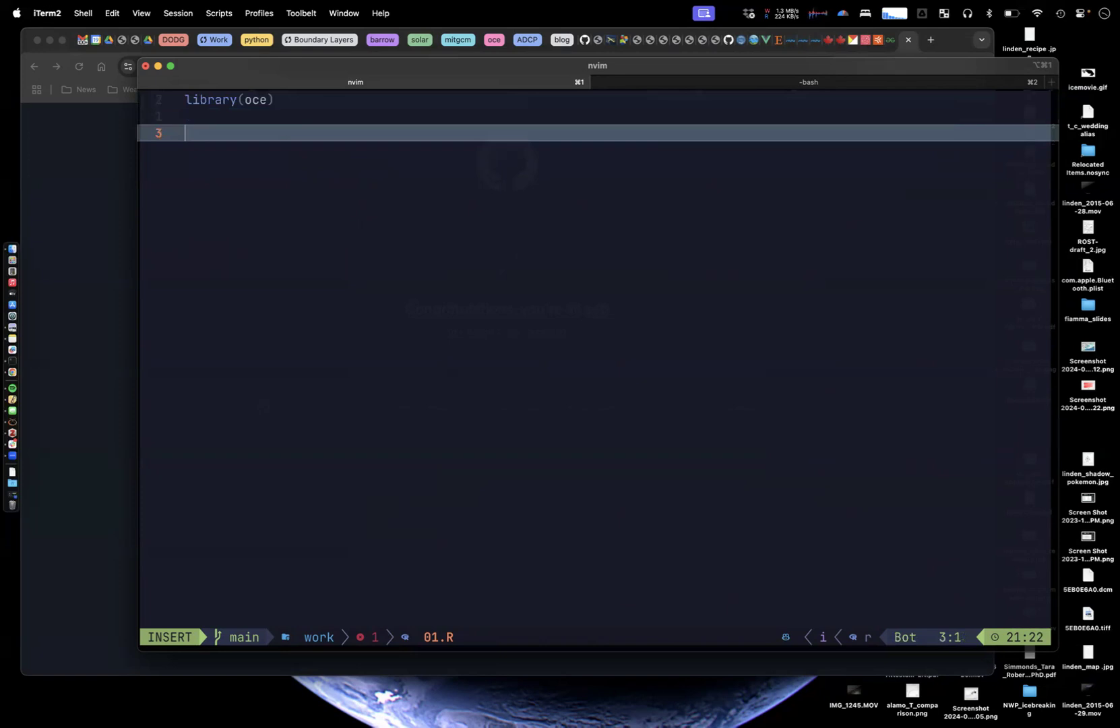
Step: Add library(argoFloats) as the second line using completion
{"action": "type", "text": "lib"}
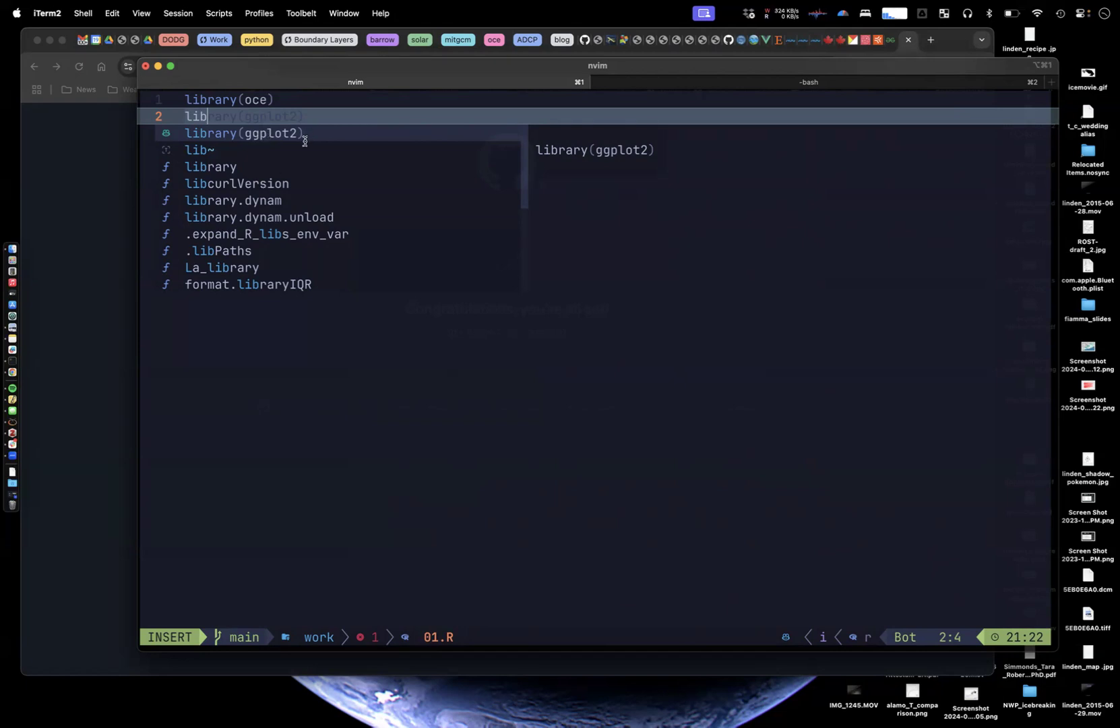
{"action": "mouse_move", "coordinate": [283, 210]}
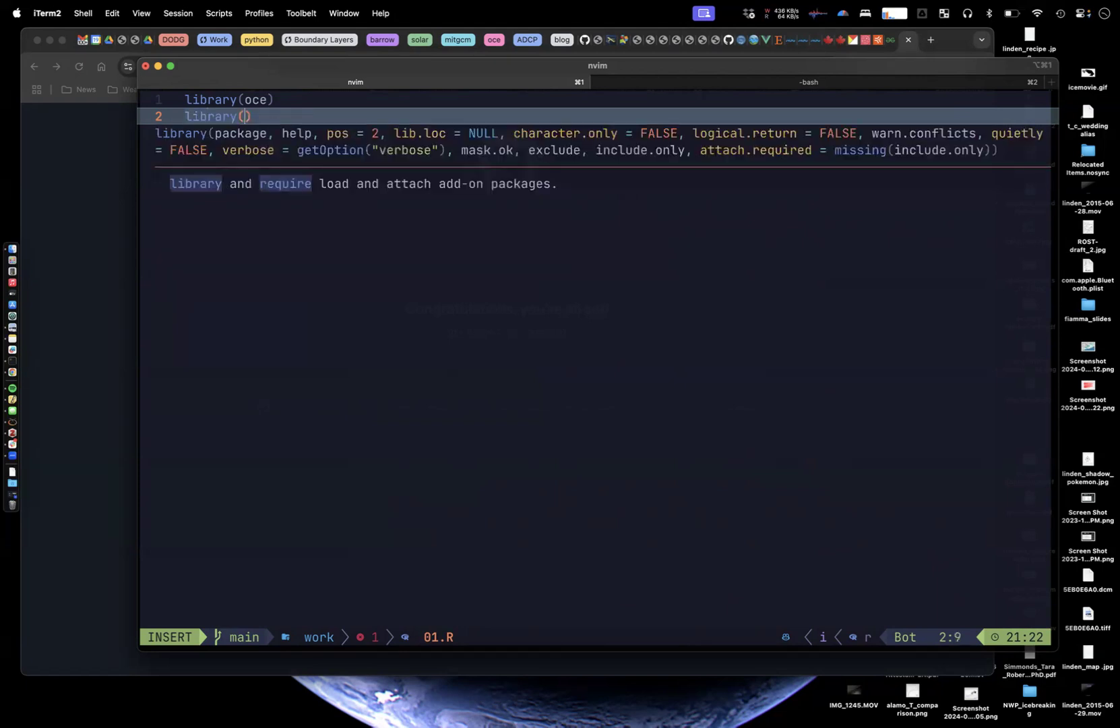
{"action": "type", "text": "argoFloats"}
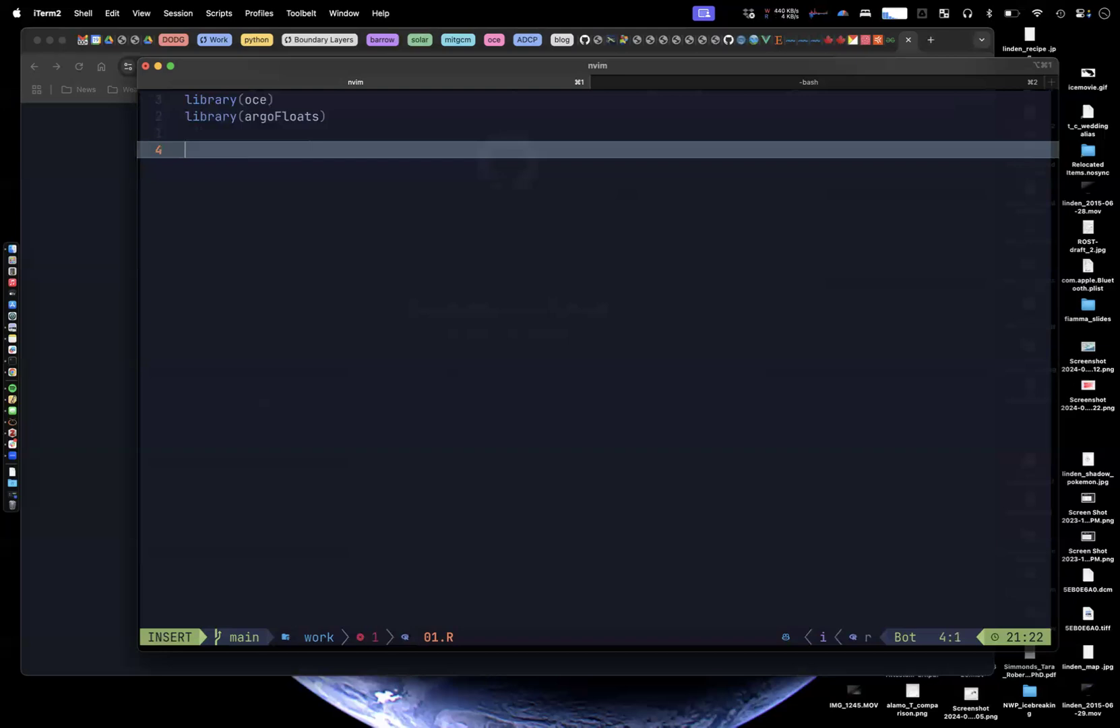
Step: Write data(argoFloats) on line 4 via completion
{"action": "type", "text": "da"}
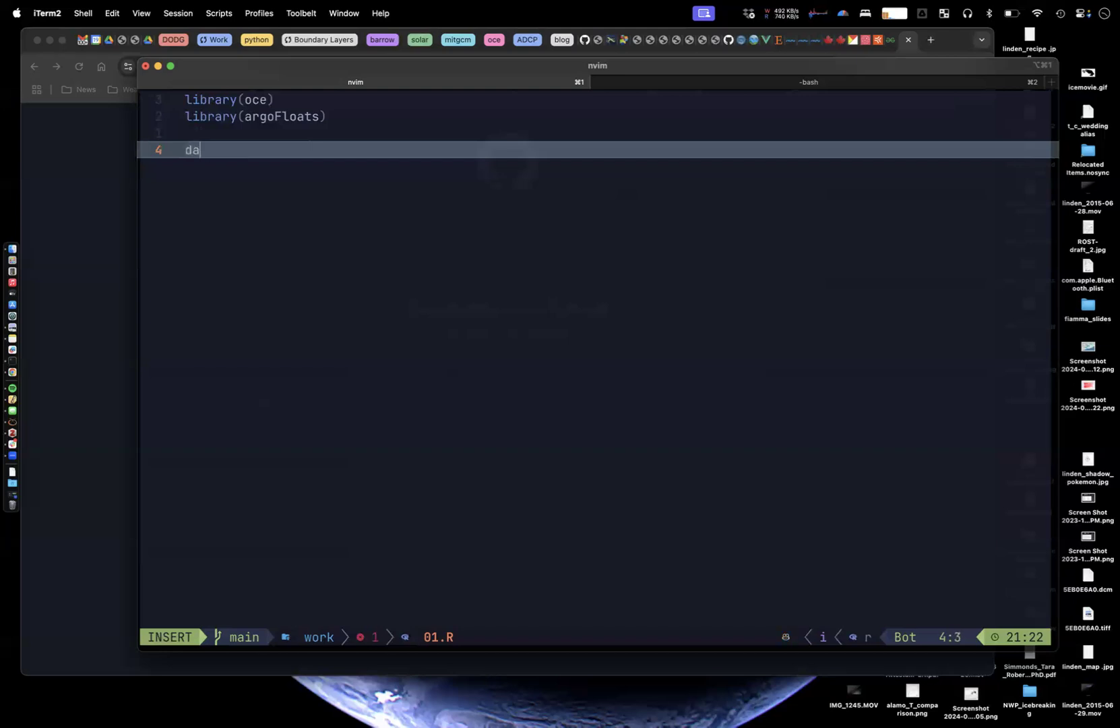
{"action": "type", "text": "ta"}
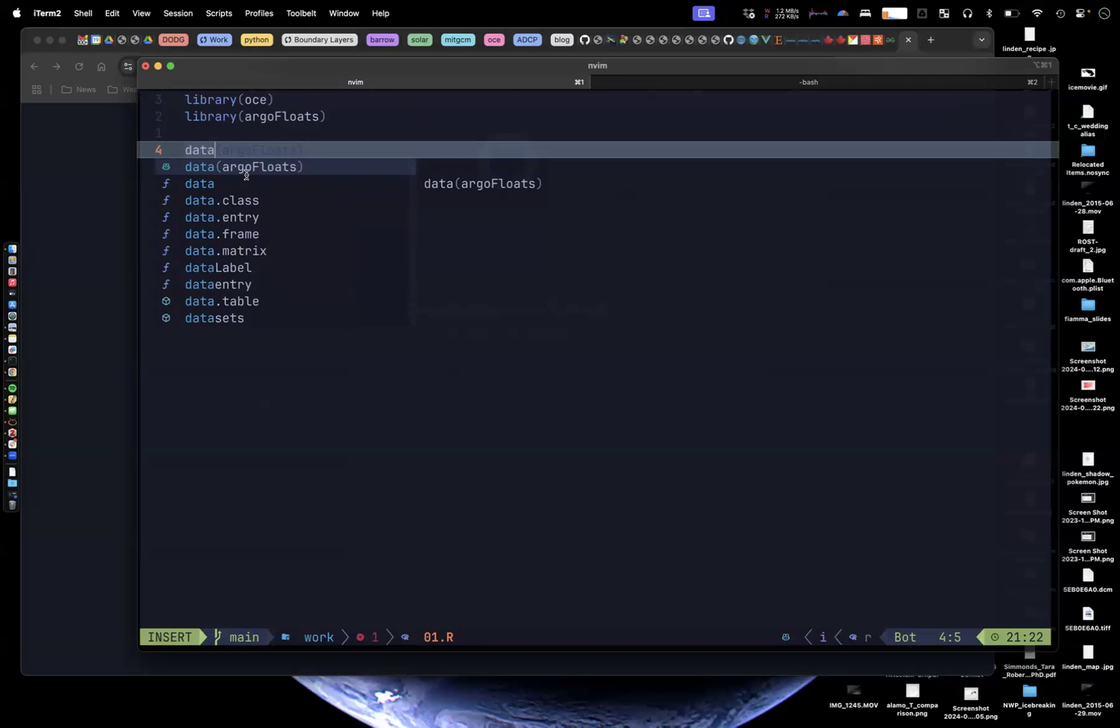
{"action": "key", "text": "escape"}
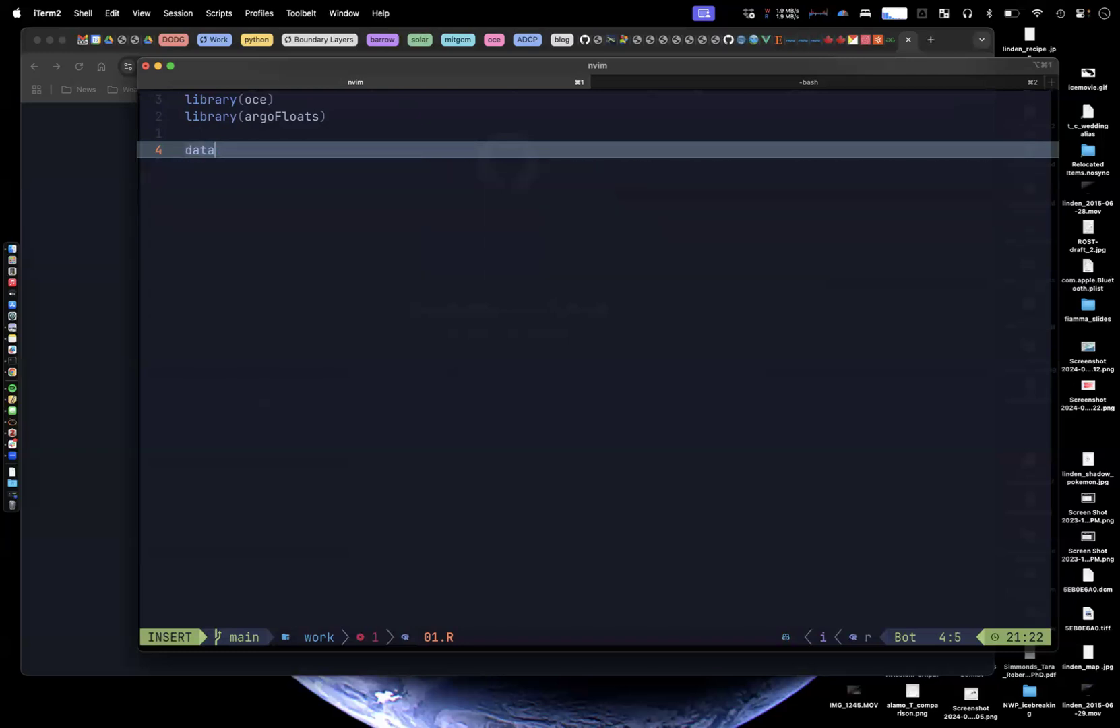
{"action": "type", "text": "(ar"}
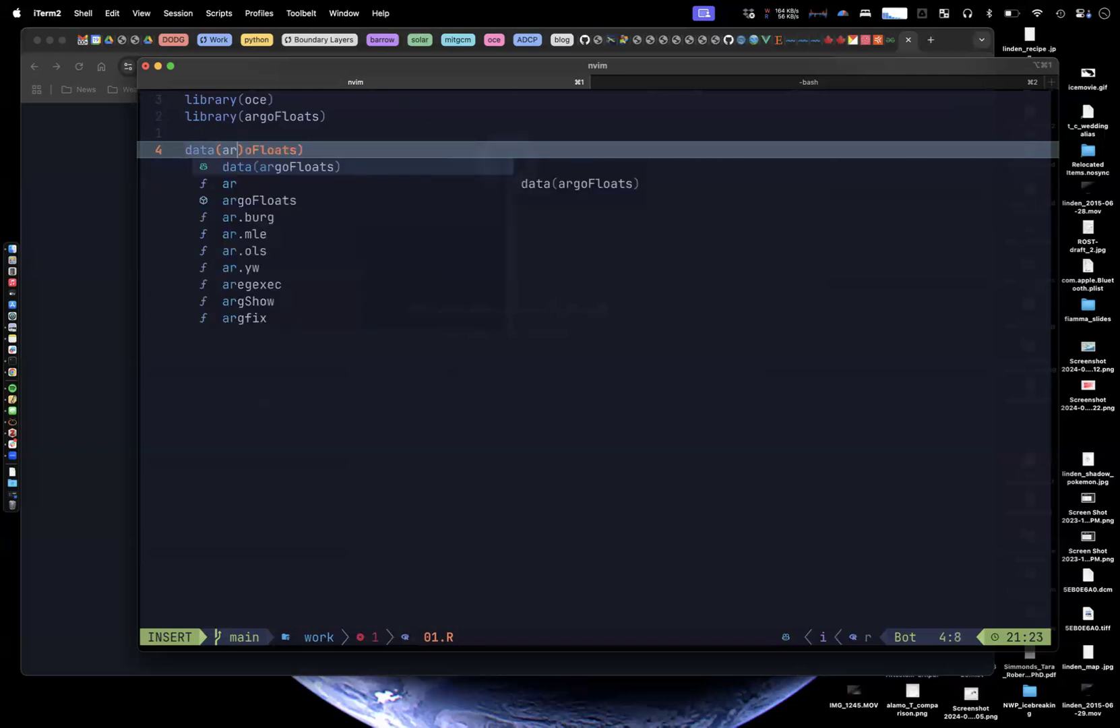
{"action": "key", "text": "Backspace"}
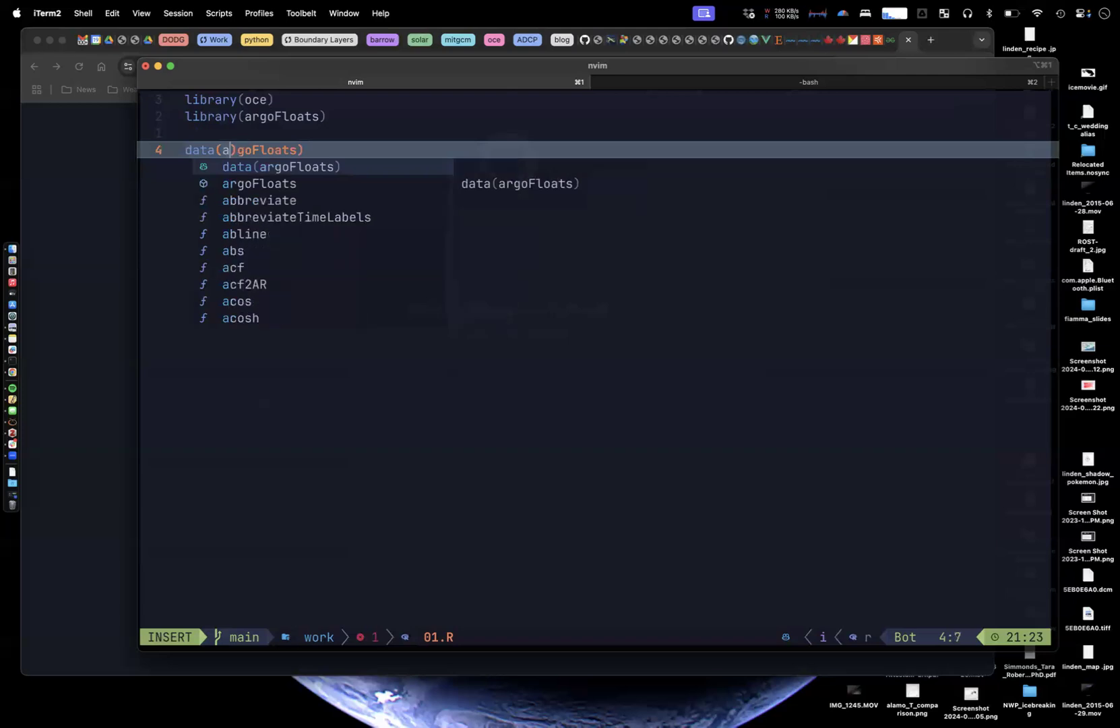
{"action": "type", "text": "rgoFloats"}
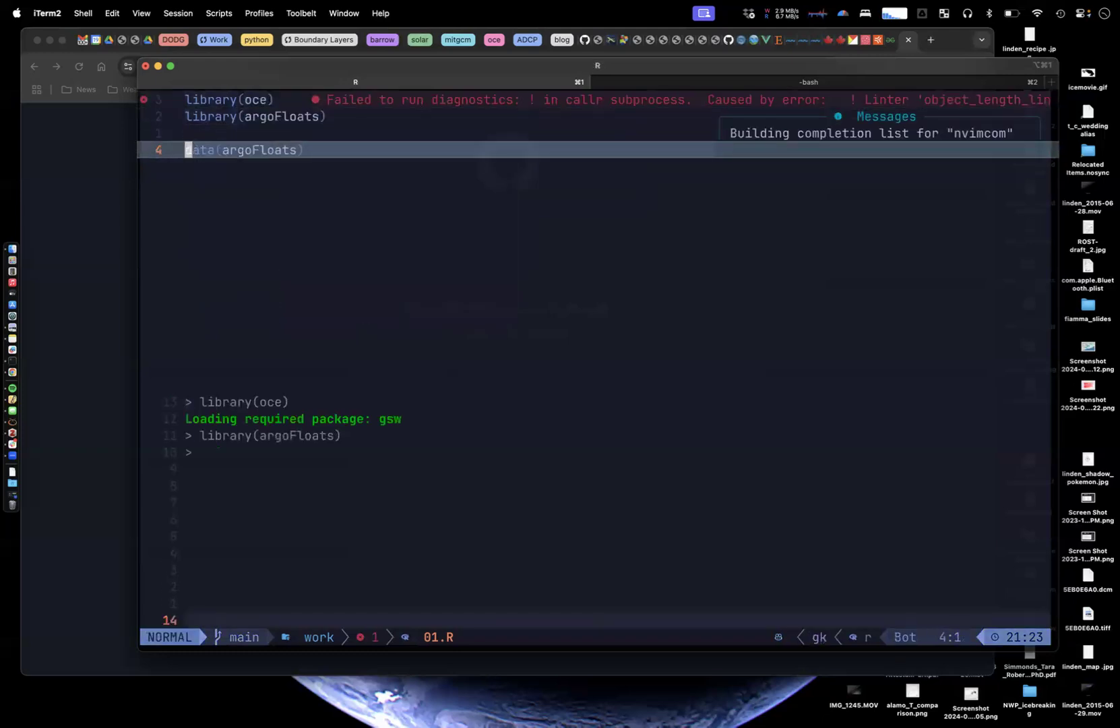
Step: Send data(argoFloats) to the R console, which reports it not found, then clear line 4
{"action": "key", "text": "enter"}
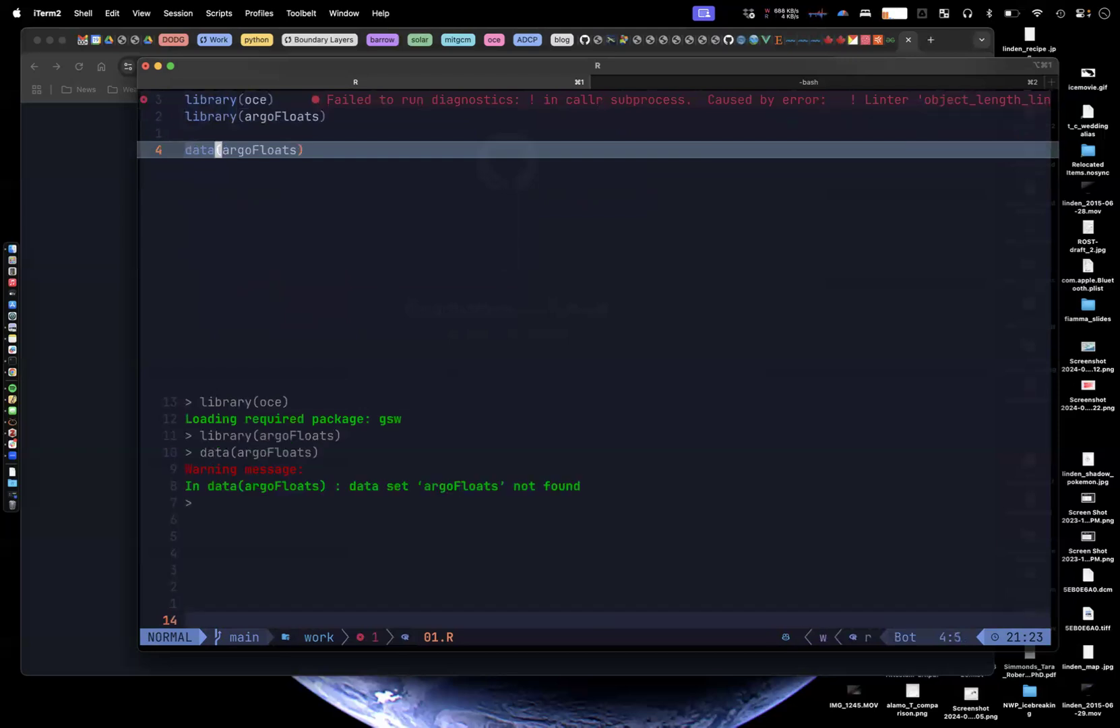
{"action": "key", "text": "h"}
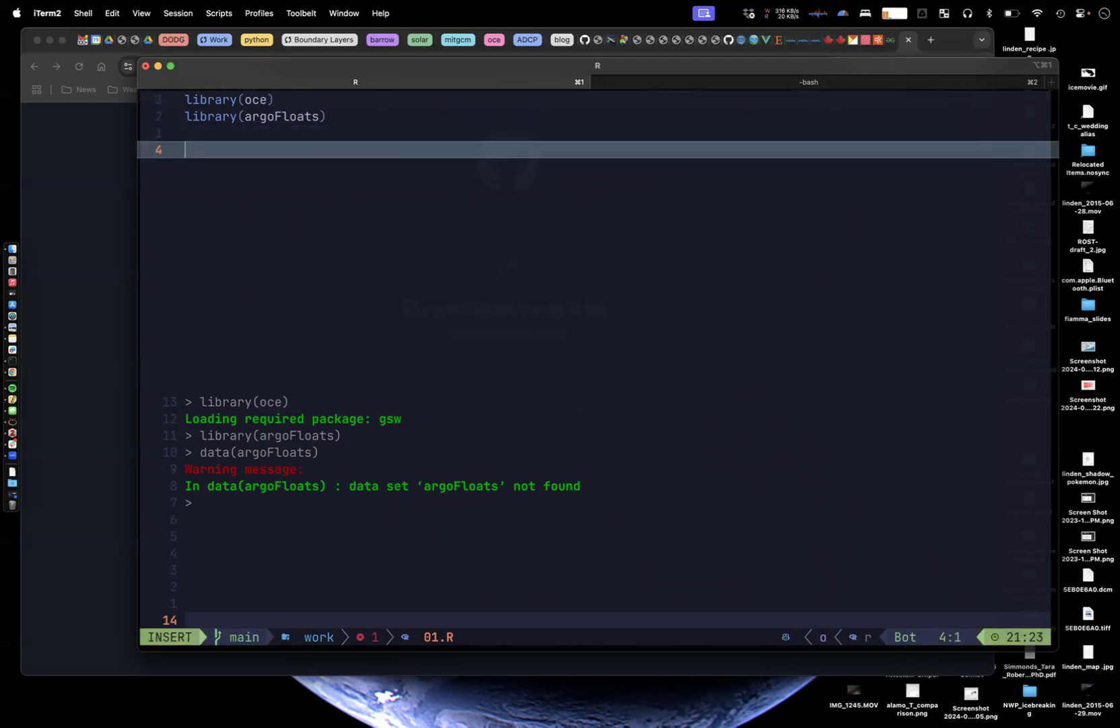
Step: Rewrite line 4 as data(ctdRaw) and begin line 5 with ctd <- ctdTrim(
{"action": "type", "text": "da"}
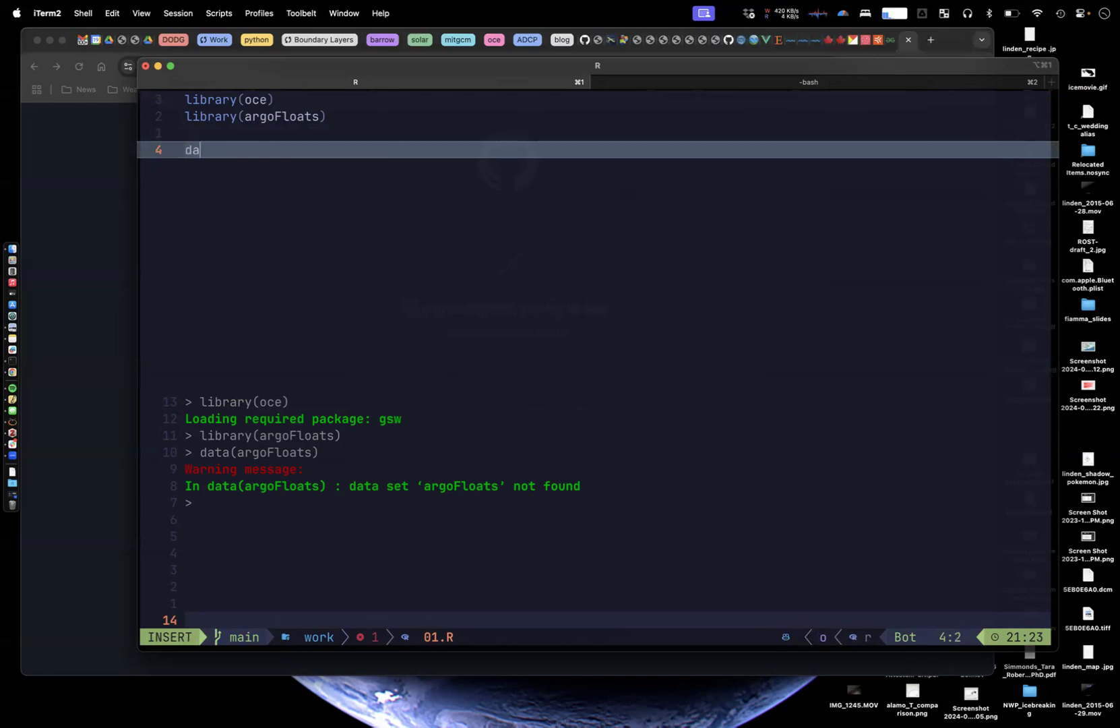
{"action": "type", "text": "ta(ctd"}
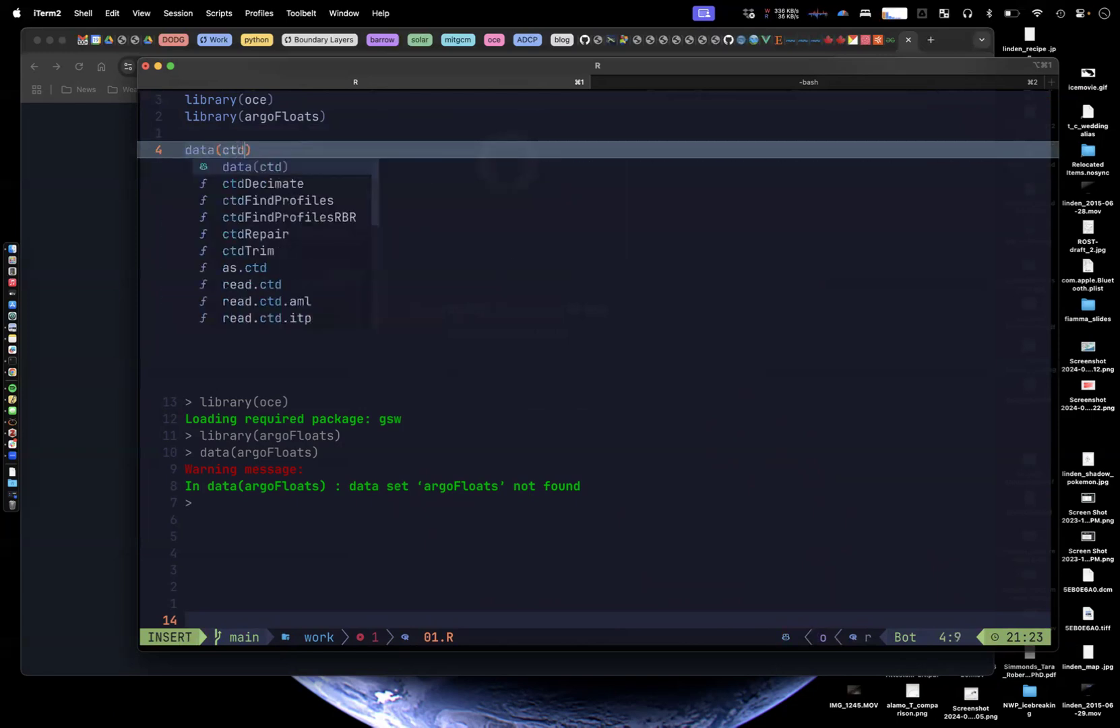
{"action": "key", "text": "Return"}
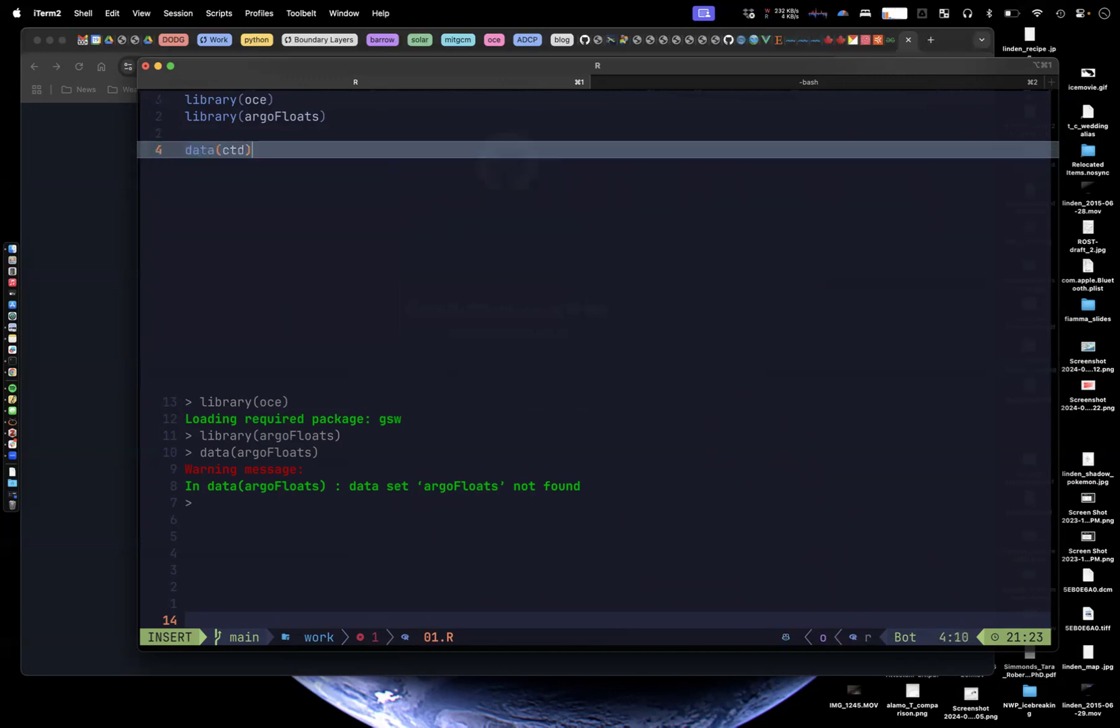
{"action": "type", "text": "Raw"}
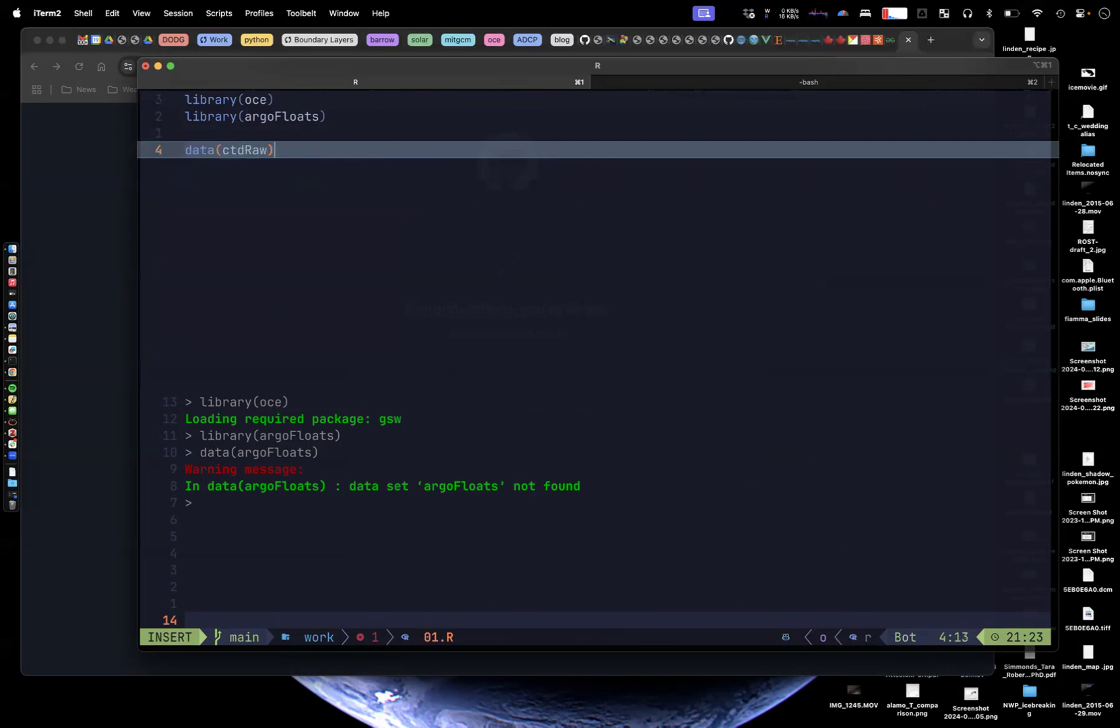
{"action": "type", "text": "ctd ← ctdTrim("}
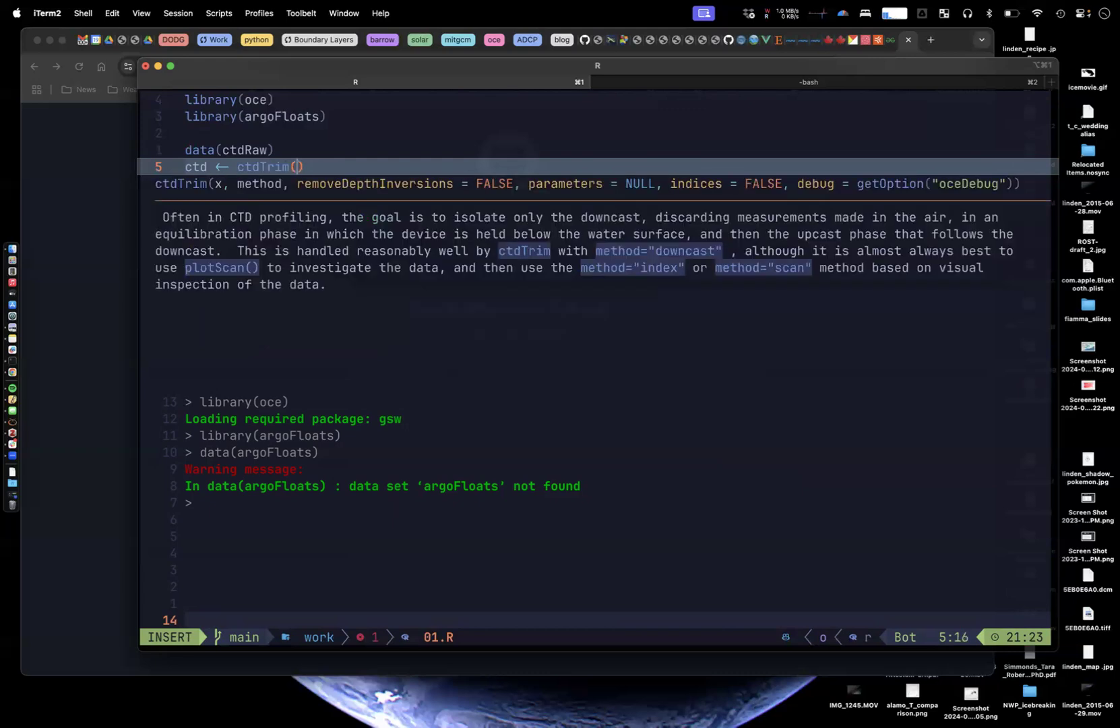
Step: Complete line 5 as ctd <- ctdTrim(ctdRaw), dropping the 1:10 argument, and save 01.R with :w
{"action": "type", "text": "ctdRaw, 1:10"}
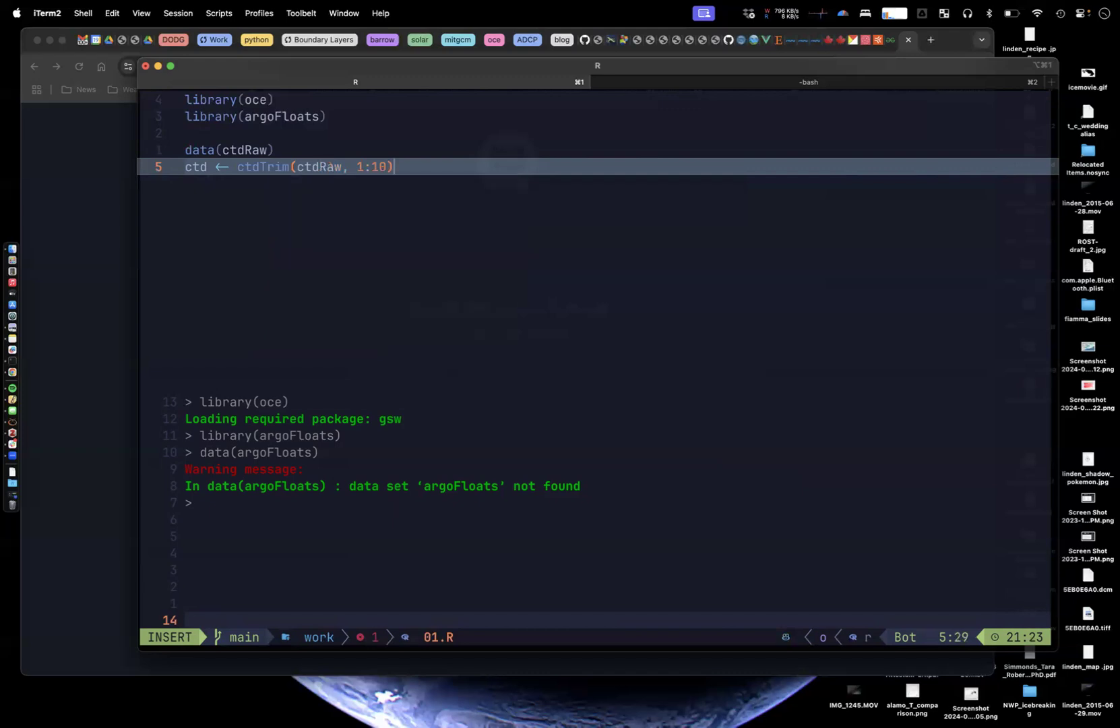
{"action": "key", "text": "backspace"}
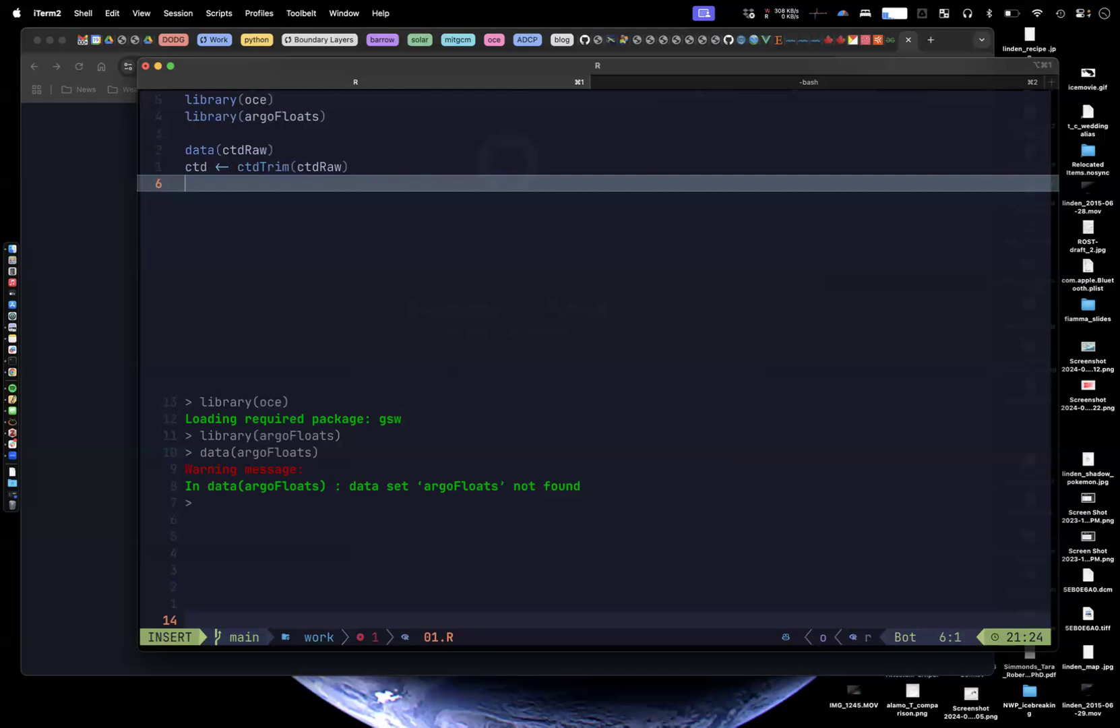
{"action": "key", "text": "Escape"}
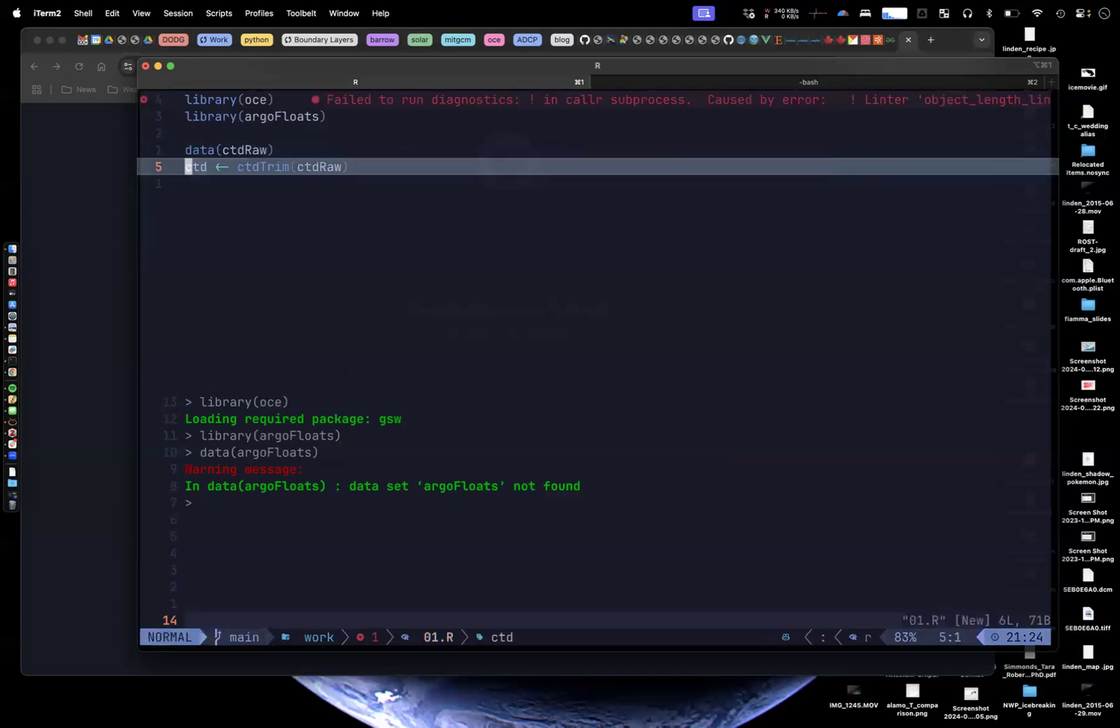